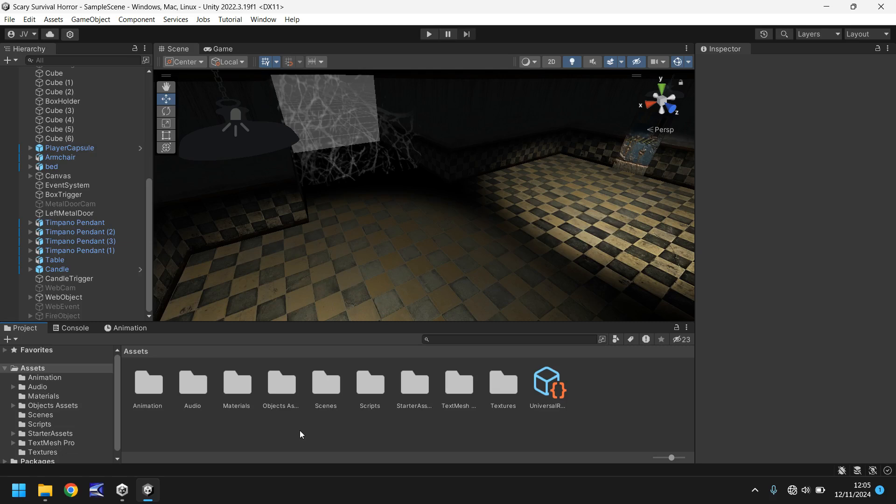
mouse_move(420, 213)
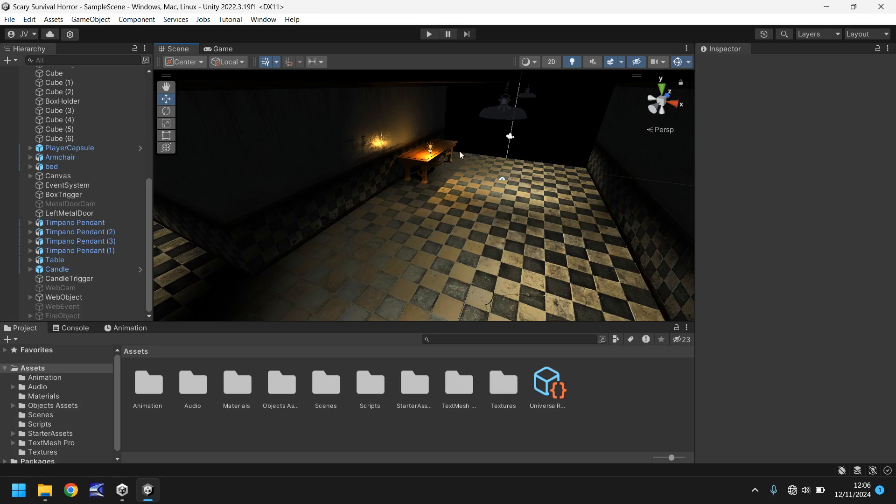
mouse_move(403, 236)
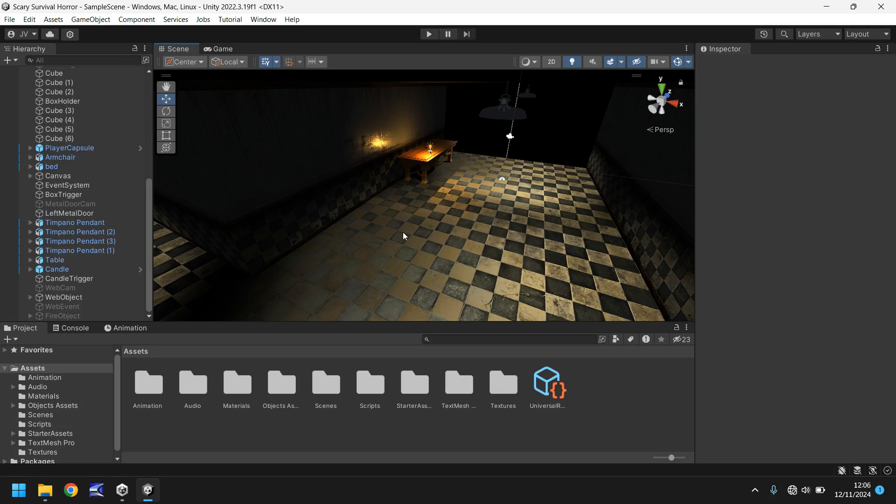
mouse_move(421, 213)
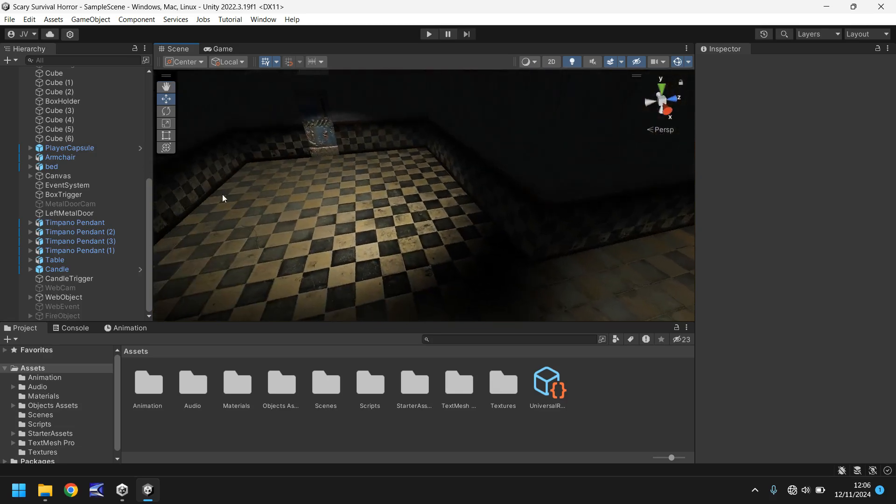
mouse_move(476, 207)
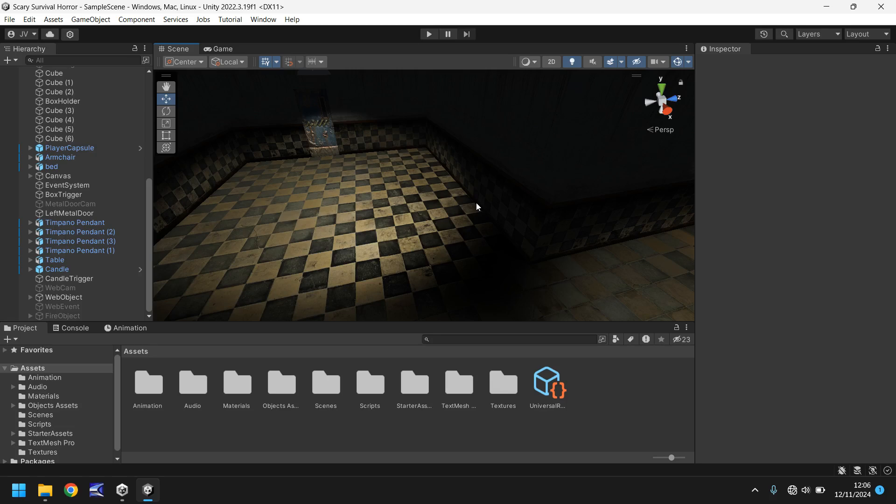
mouse_move(227, 190)
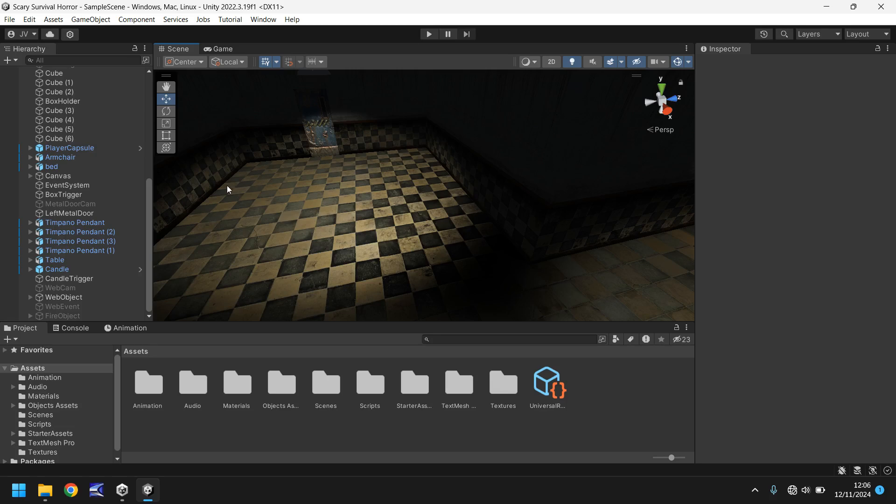
mouse_move(237, 387)
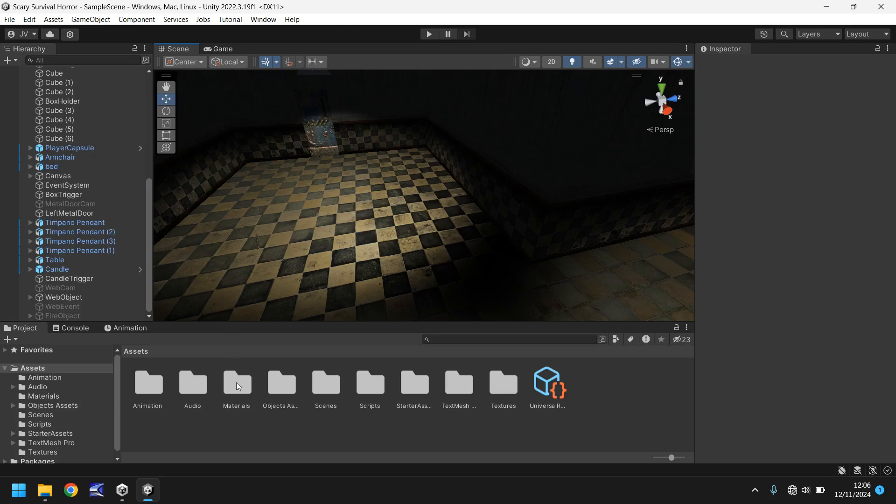
mouse_move(226, 412)
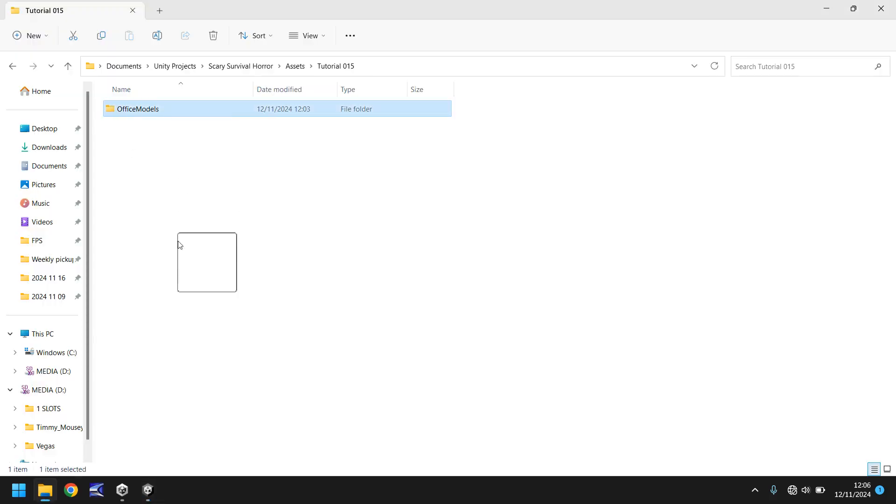
Drag the OfficeModels folder from File Explorer into Unity's Objects Assets folder.
click(146, 496)
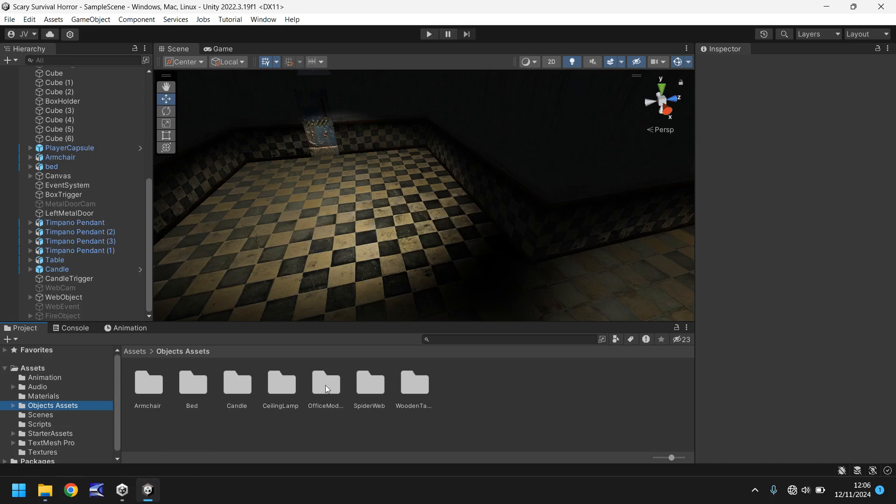
Place the desk from OfficeModels in the scene, scale 75, rotation -90/90 so it stands upright.
double_click(325, 383)
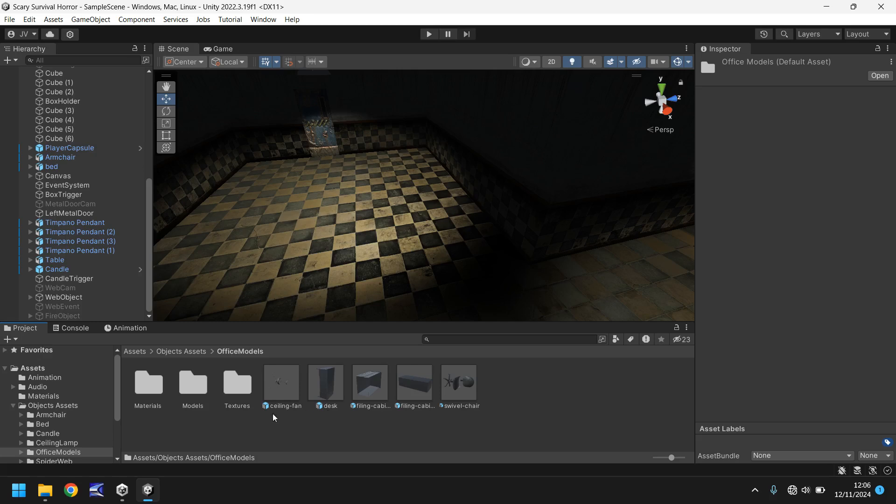
mouse_move(525, 414)
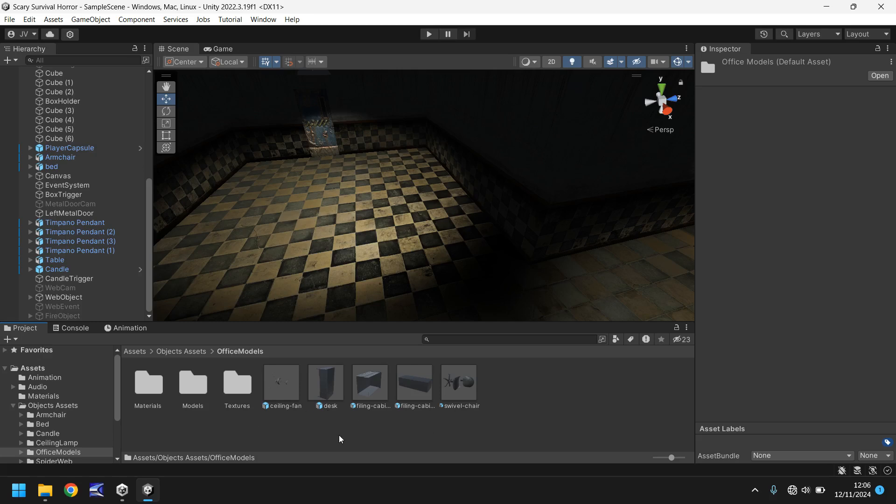
mouse_move(362, 403)
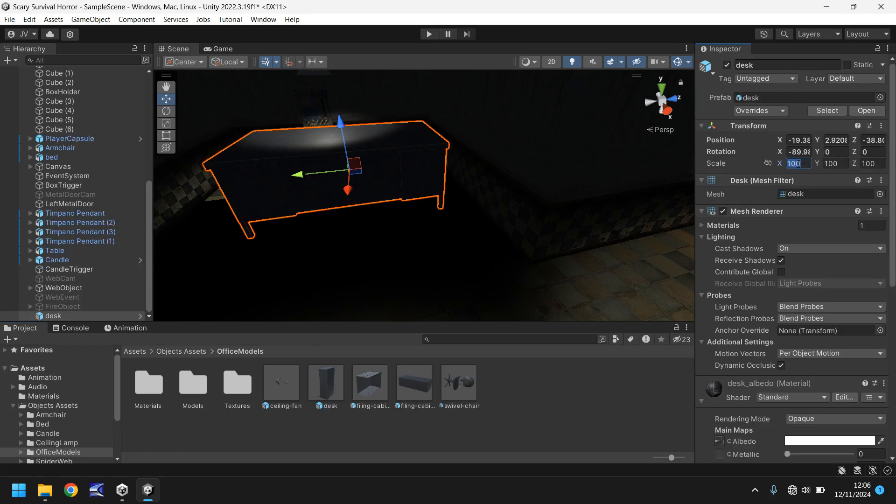
text(75)
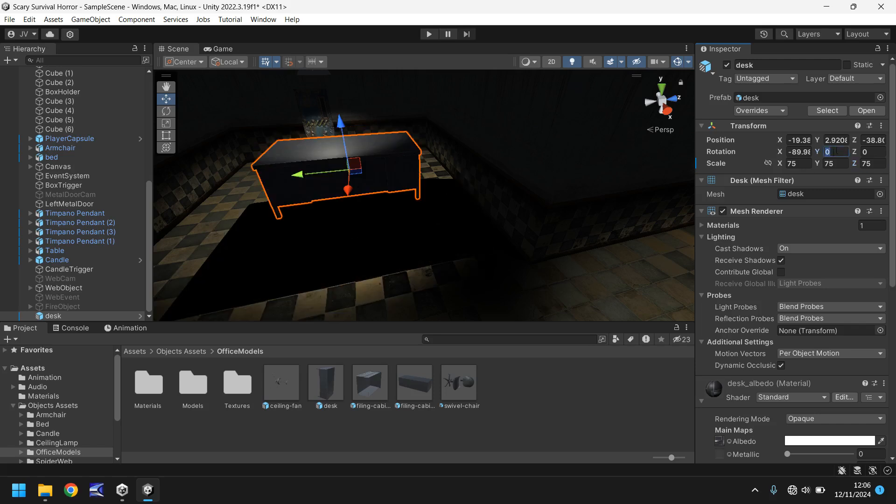
text(-90)
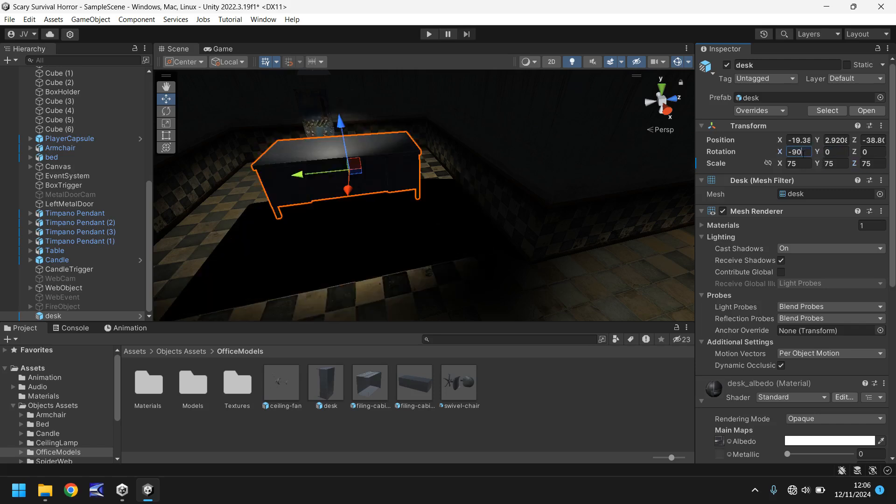
text(90)
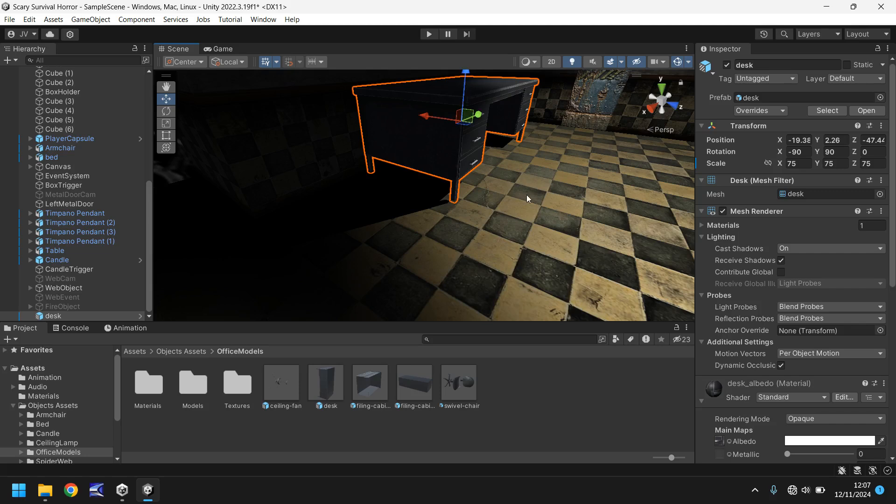
Give the desk a Box Collider and set its Scale X to 60.
scroll(down, 3)
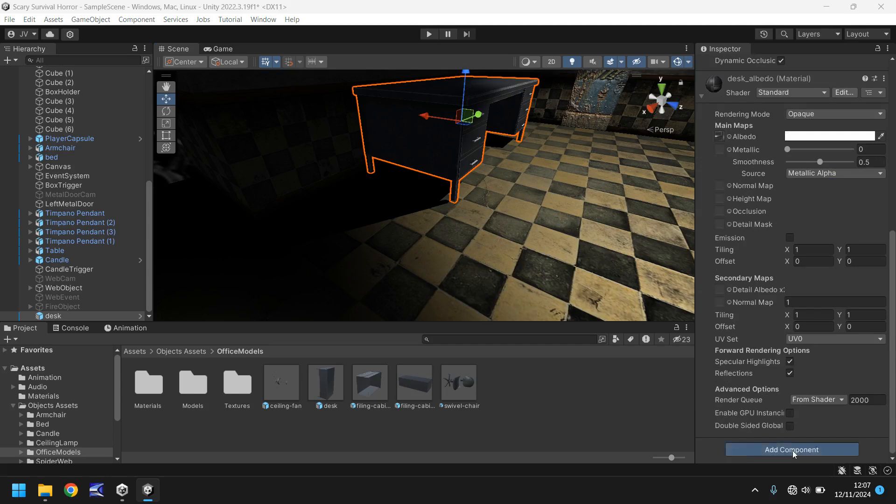
click(791, 450)
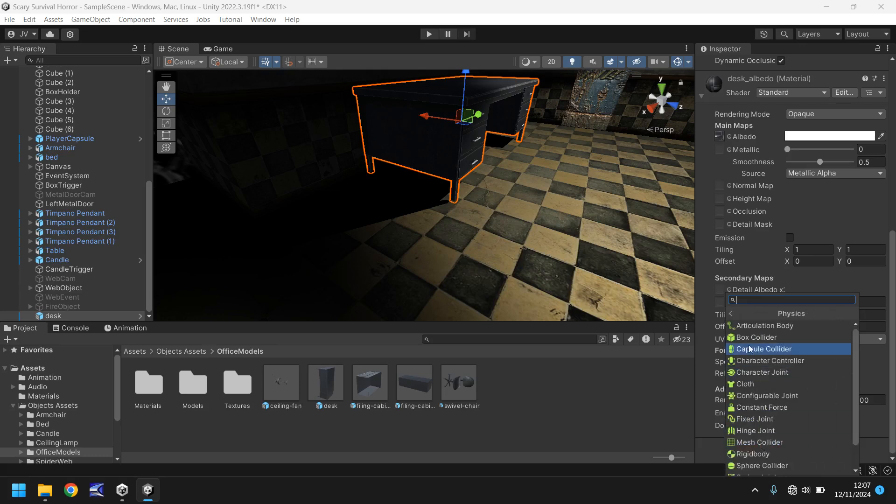
click(757, 337)
text(60)
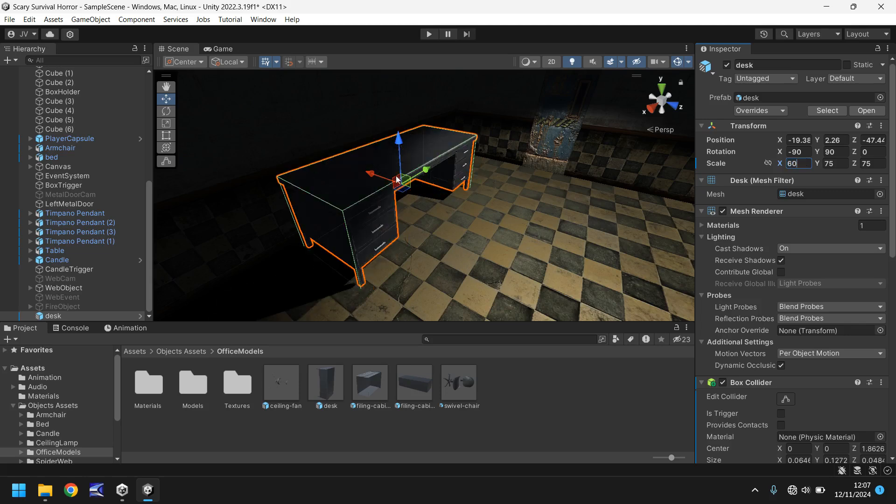
mouse_move(465, 279)
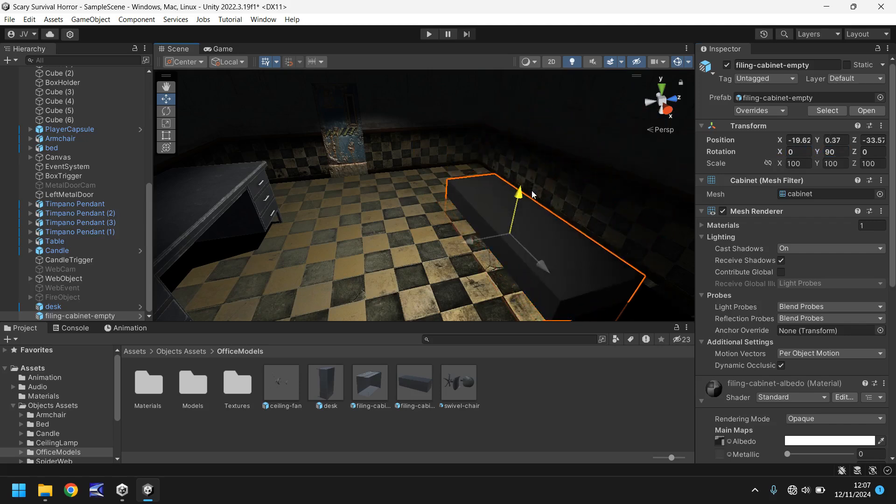
Rest filing-cabinet-empty on the floor near the desk and give it a Box Collider.
drag(519, 188, 526, 163)
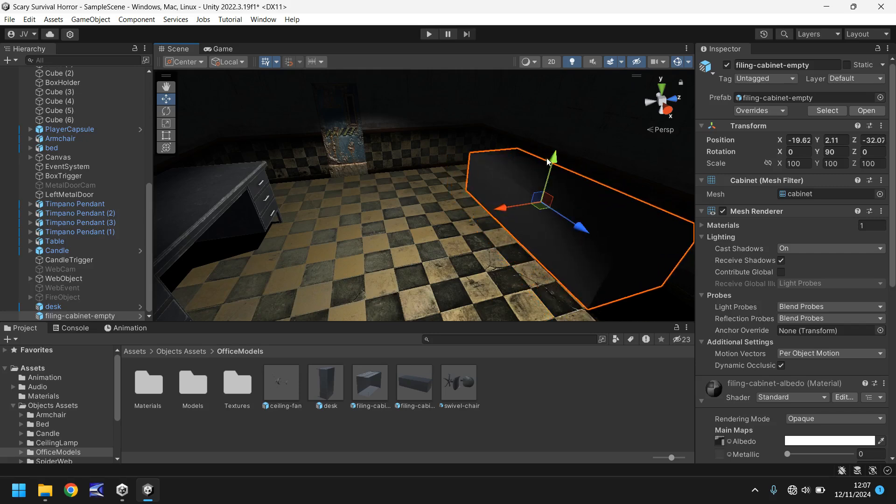
drag(551, 162, 551, 177)
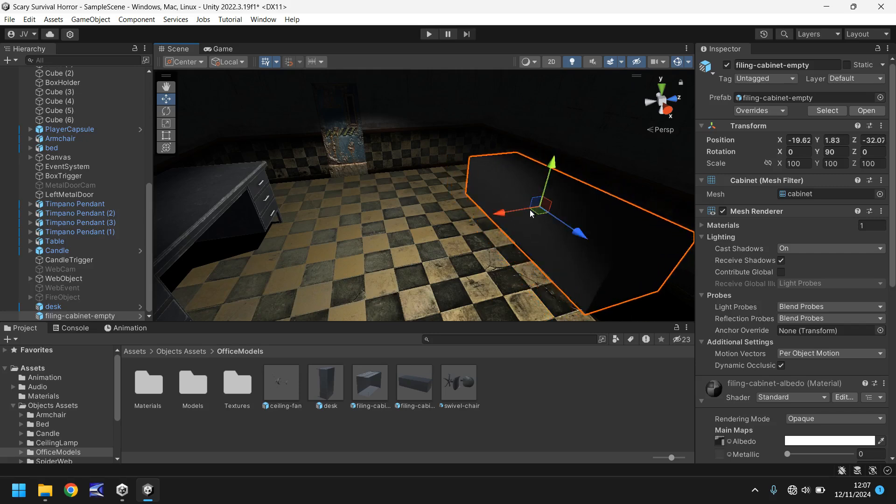
scroll(down, 3)
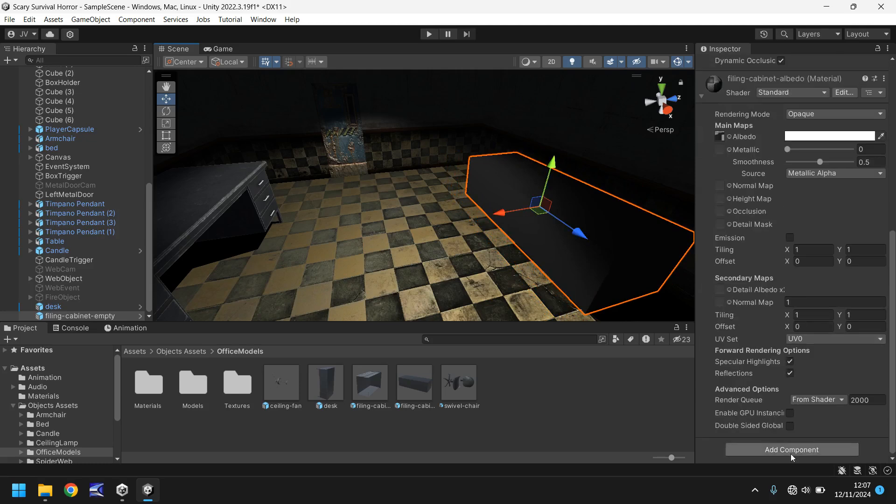
click(791, 449)
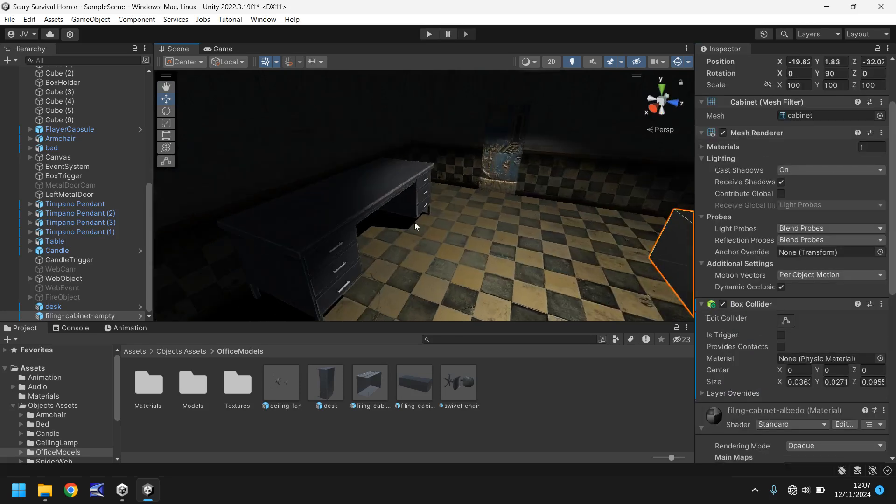
drag(416, 226, 351, 215)
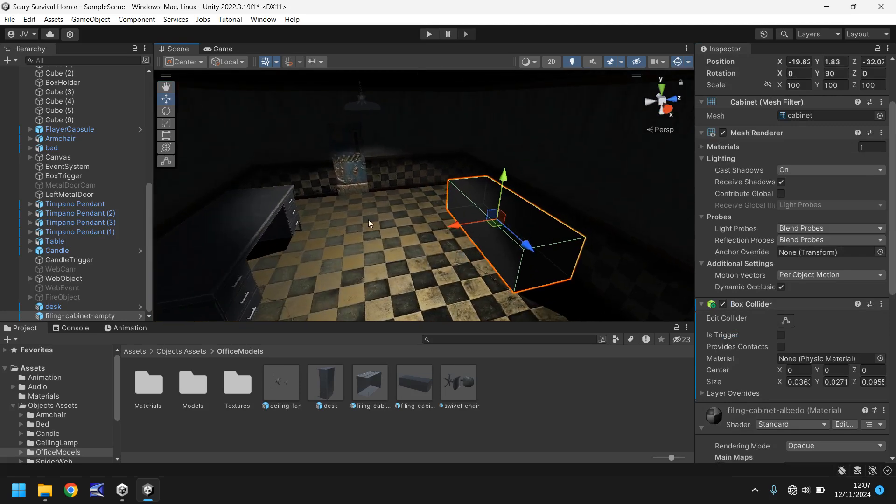
Place swivel-chair beside the desk at scale 75 and give it a Box Collider.
drag(369, 223, 407, 218)
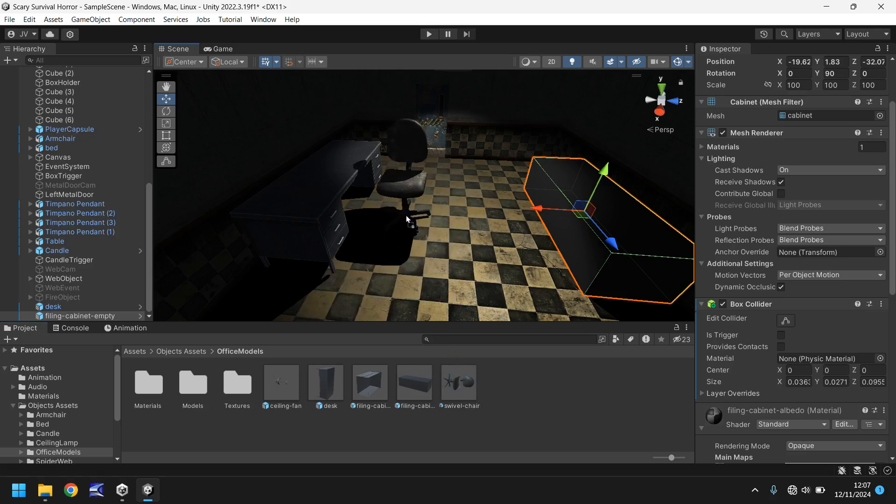
click(66, 316)
text(75)
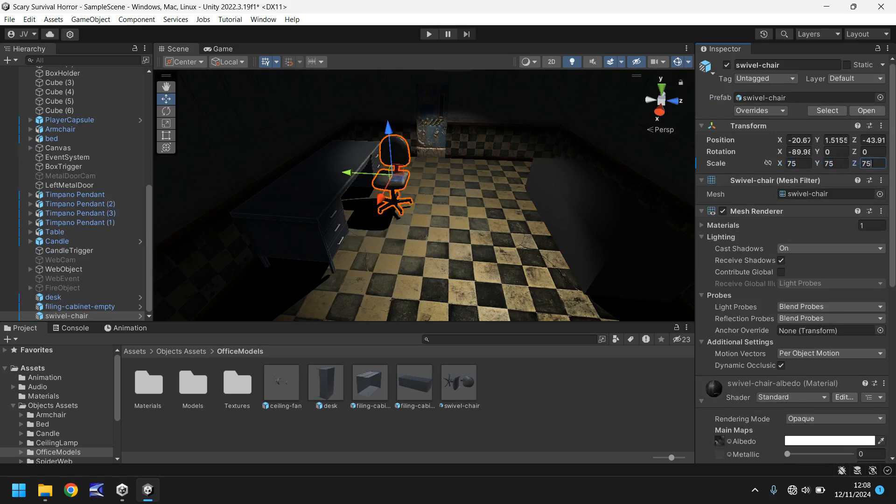
scroll(down, 3)
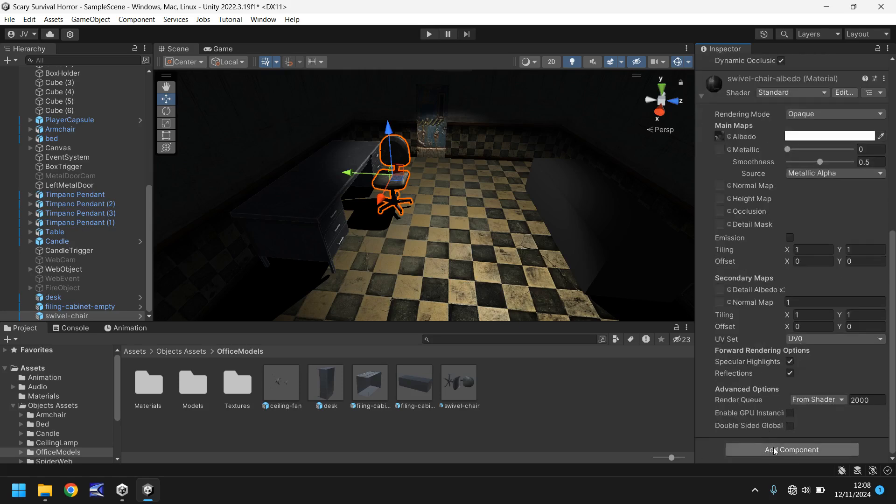
click(792, 449)
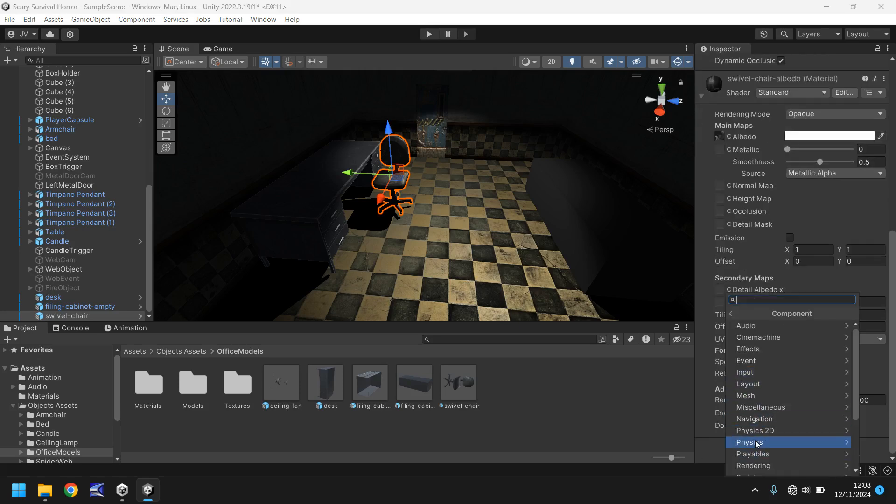
click(751, 442)
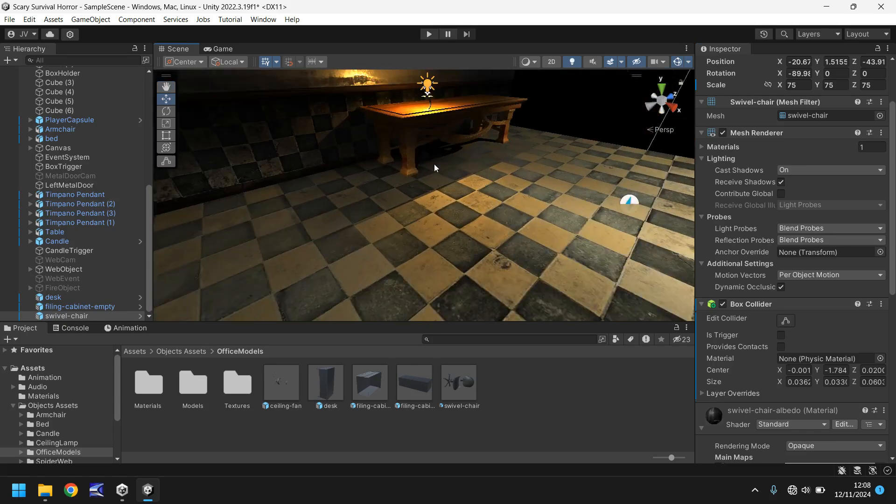
Create an empty GameObject and name it CandleInteract.
click(57, 240)
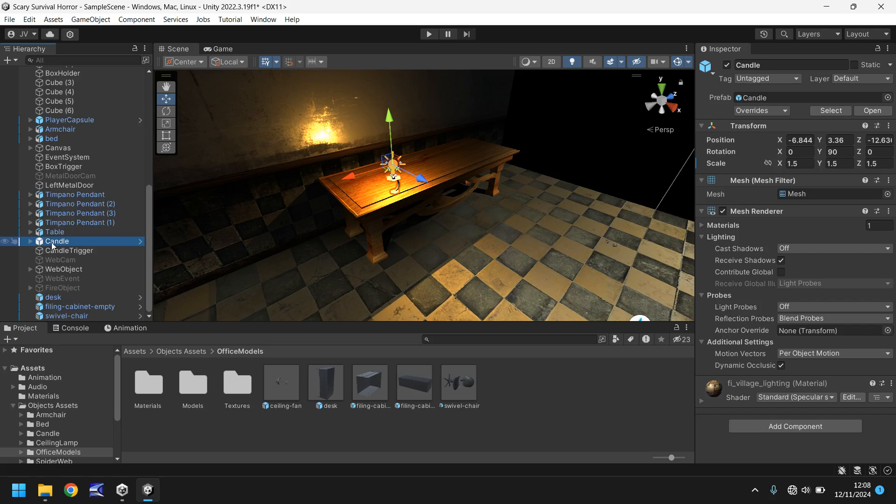
click(69, 250)
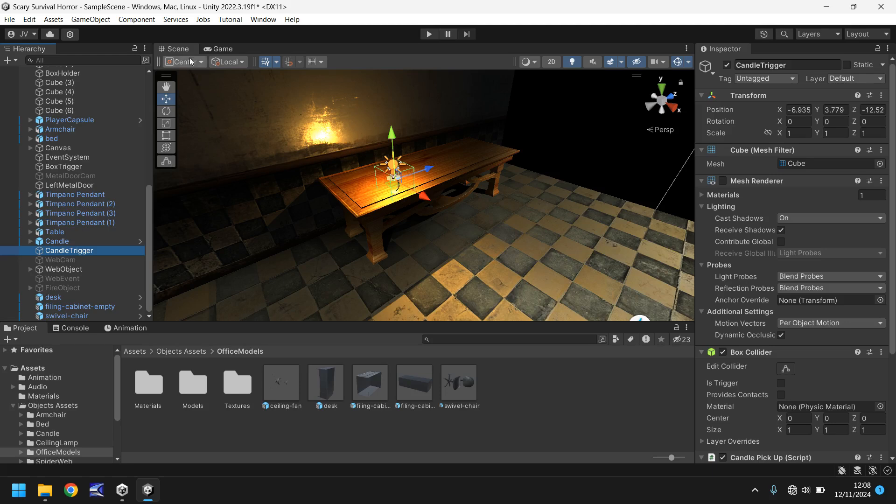
click(90, 19)
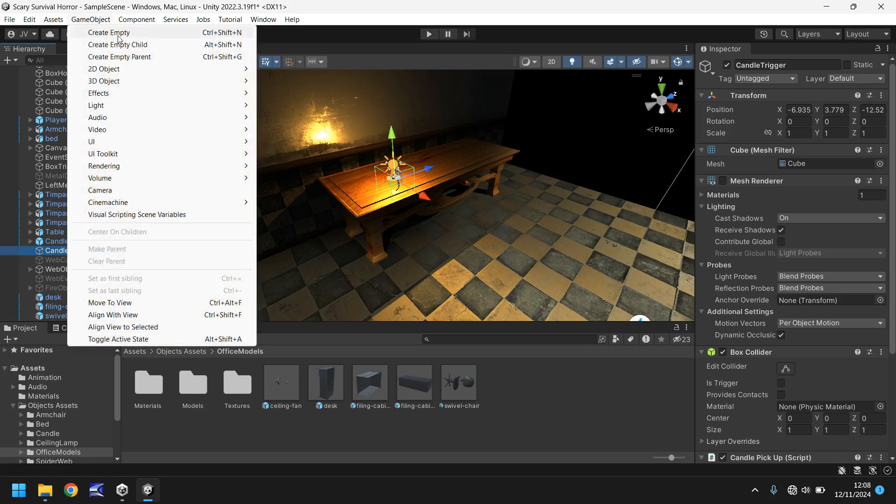
click(108, 33)
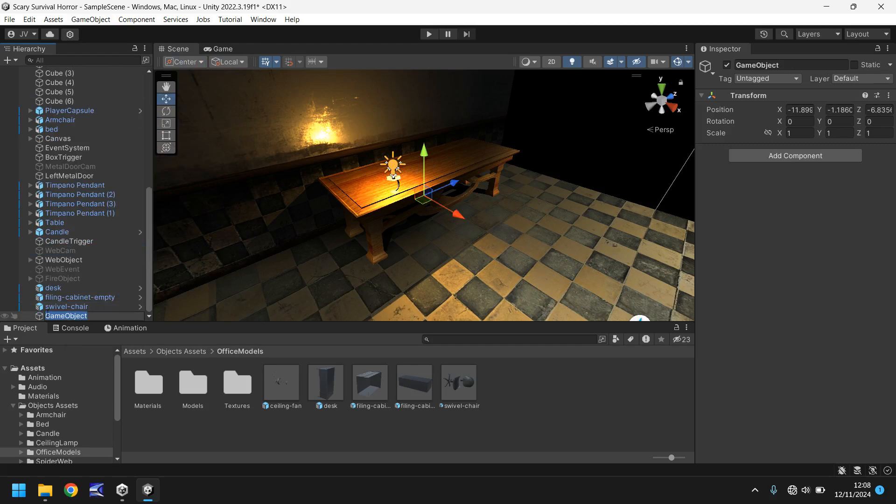
text(CandleIntera)
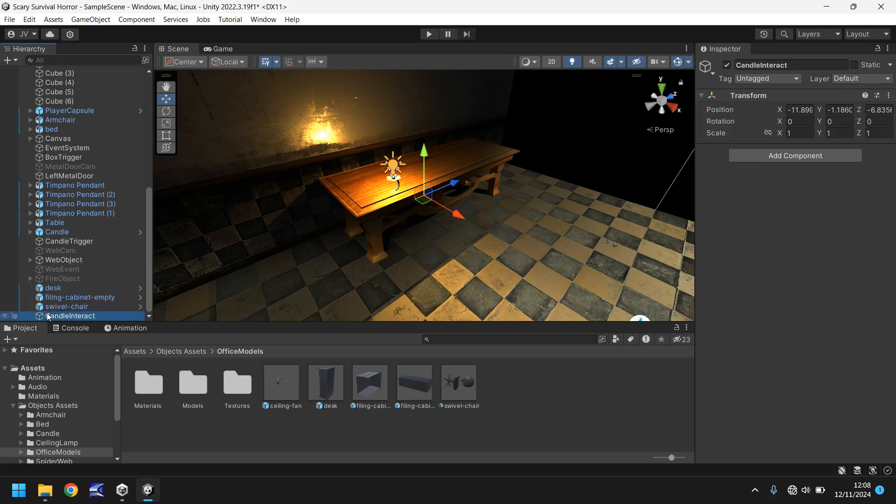
Group Candle and CandleTrigger inside CandleInteract and collapse it.
click(57, 232)
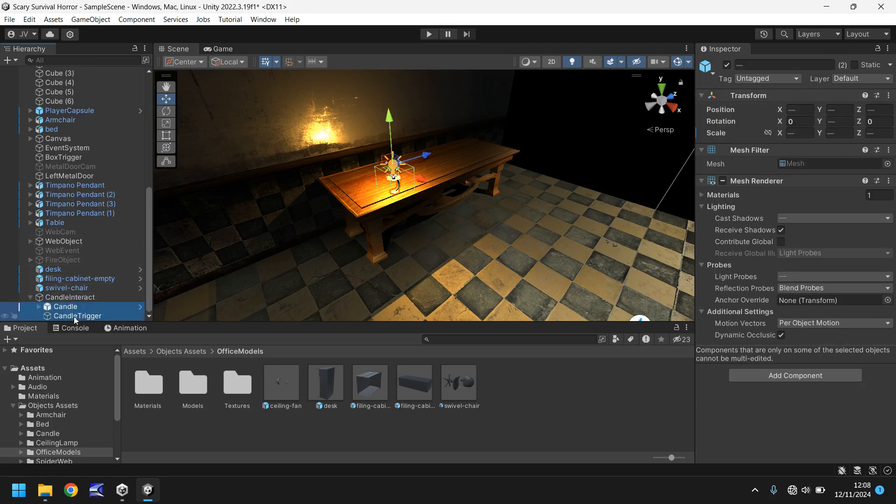
click(70, 317)
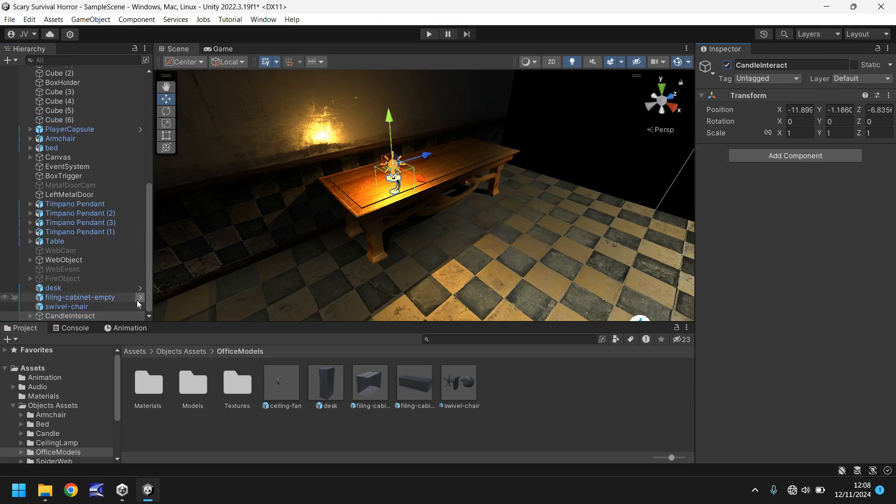
Duplicate CandleInteract and move the copy onto the office desk.
click(70, 316)
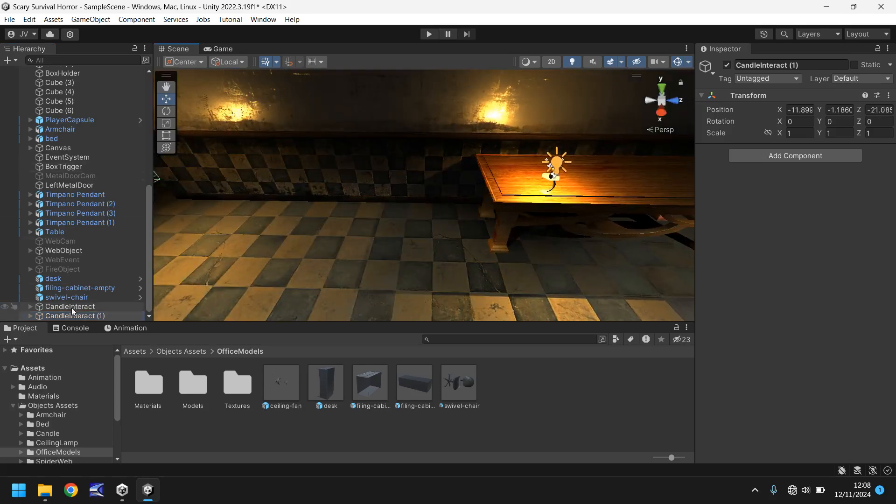
click(76, 316)
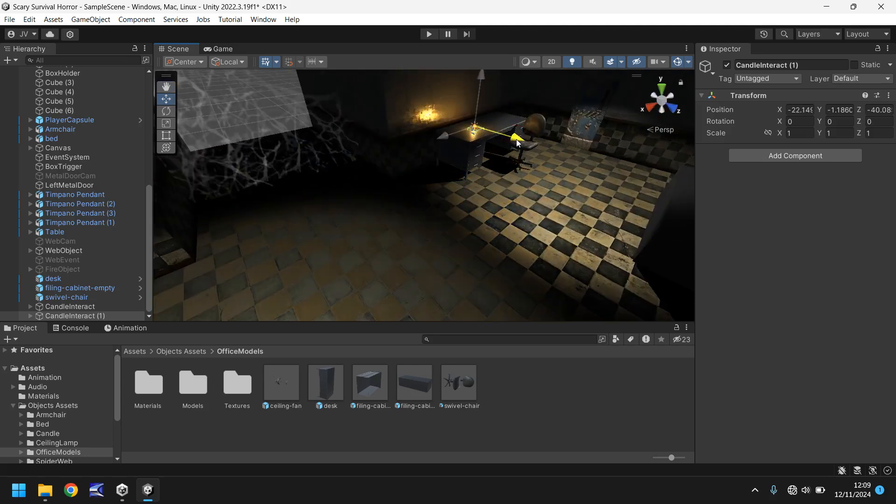
click(70, 306)
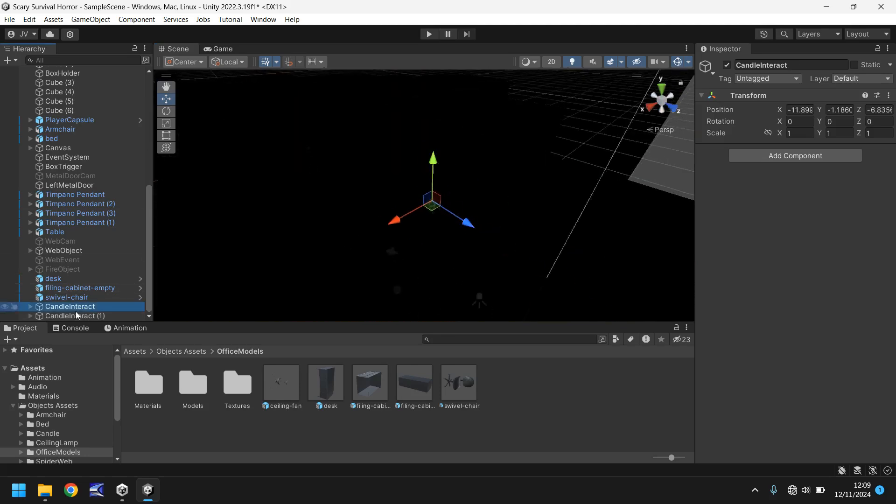
click(76, 315)
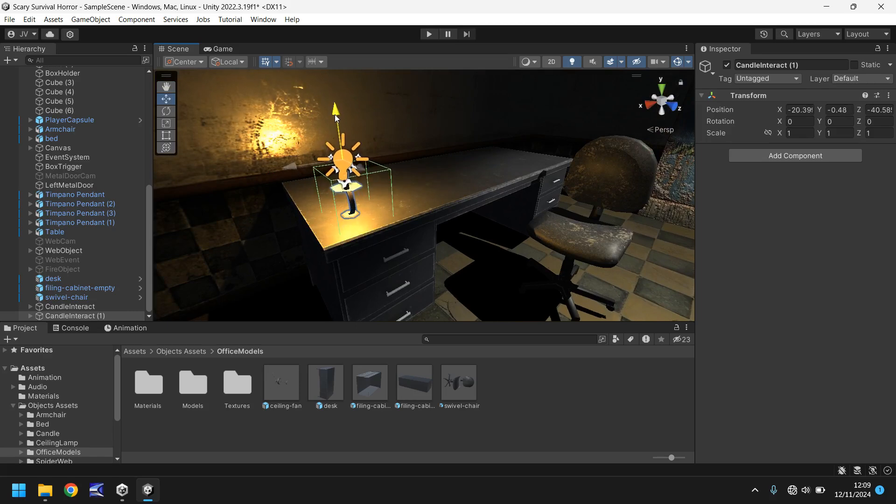
Make a third CandleInteract copy and move it onto the table by the wall.
click(75, 316)
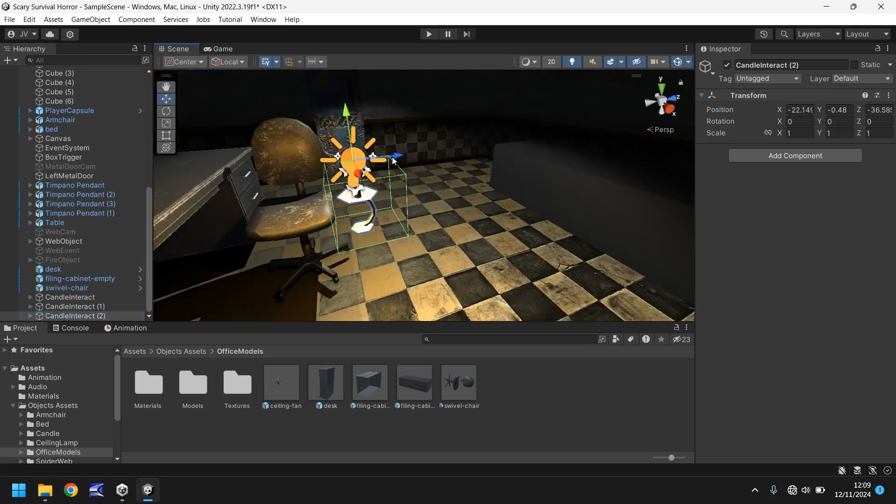
drag(389, 160, 326, 216)
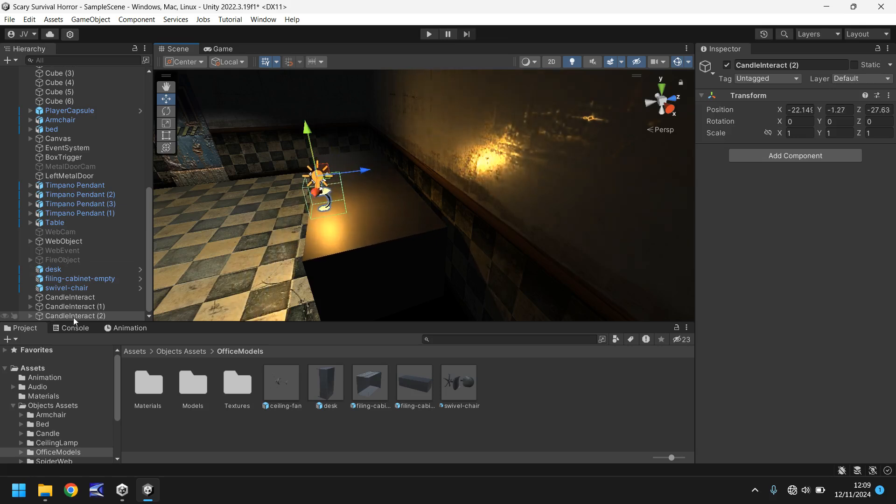
Rename the candle groups CandleInteract01, CandleInteract02 and CandleInteract03.
click(70, 297)
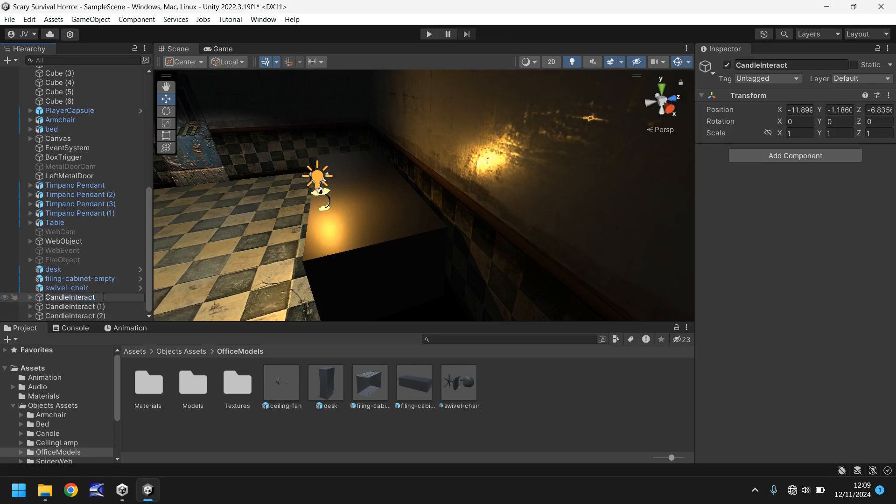
text(01)
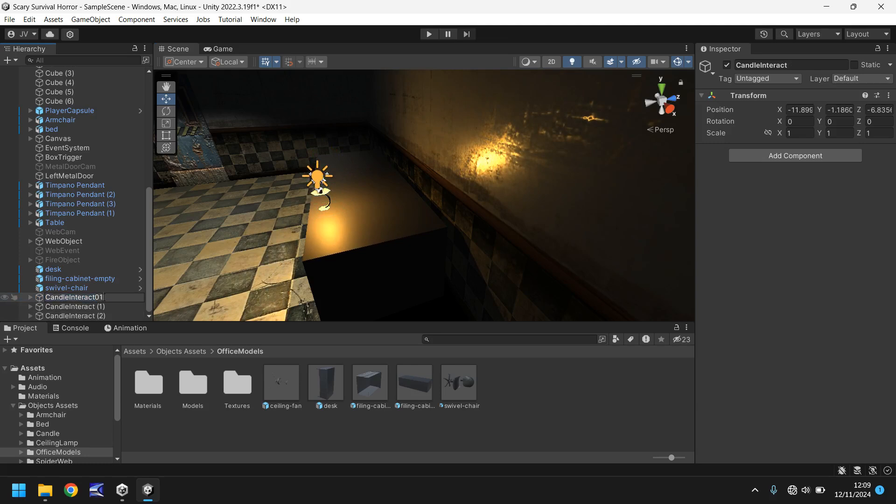
click(71, 306)
text(02)
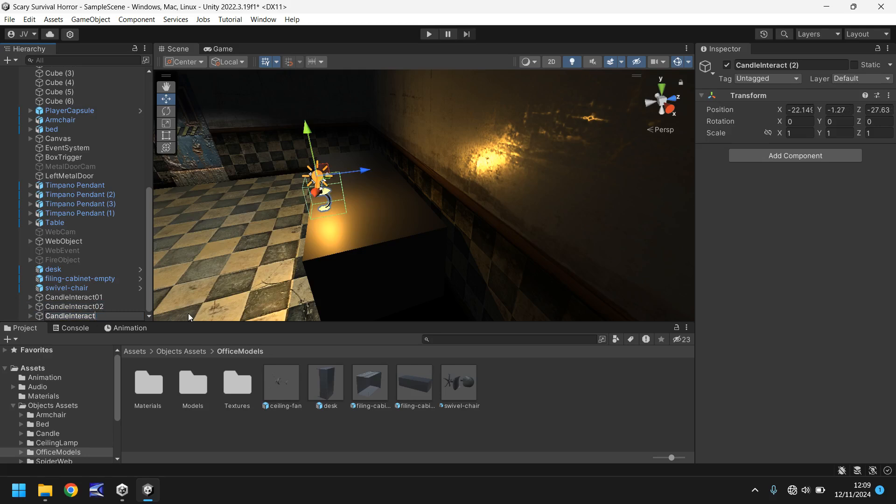
click(74, 315)
text(03)
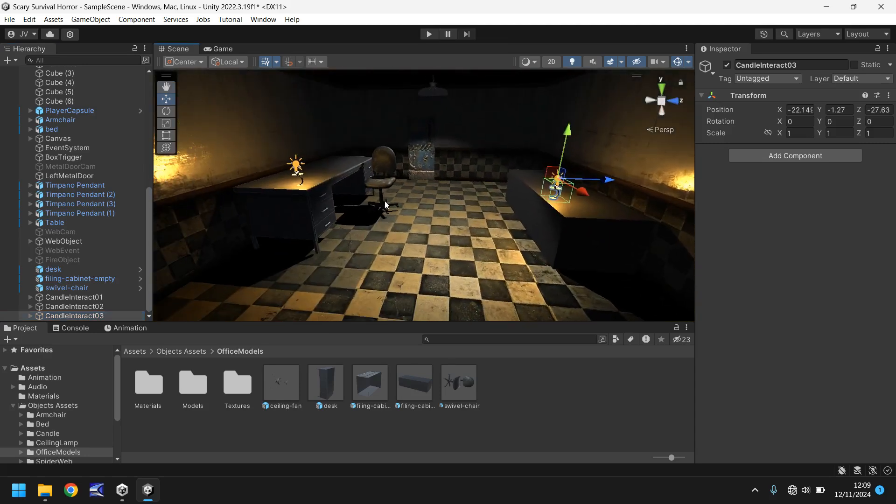
Select CandleInteract01–03 together and untick their active checkbox.
click(74, 297)
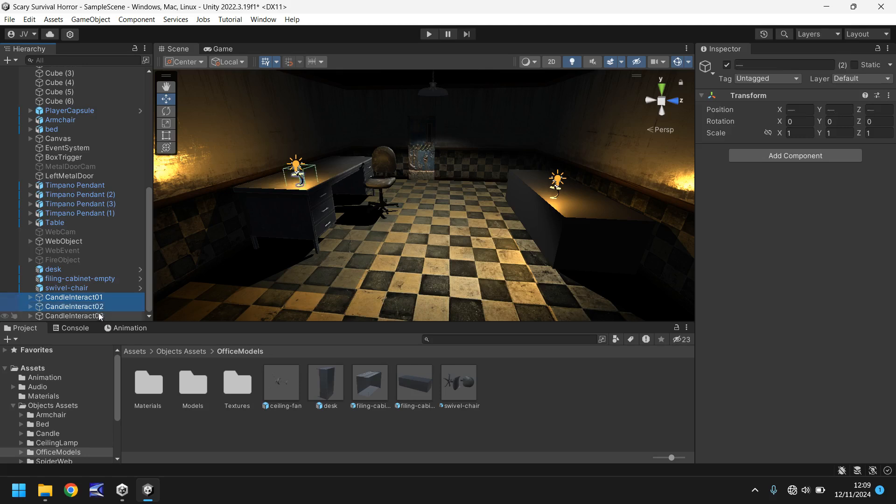
click(75, 315)
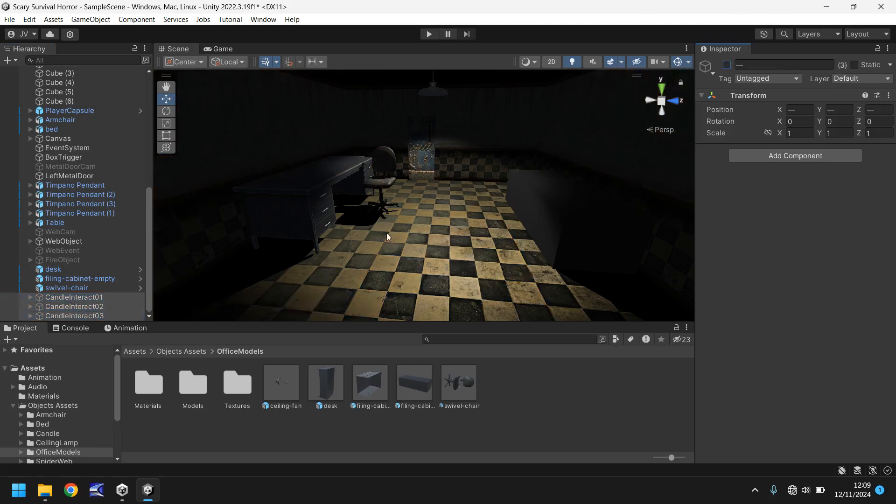
mouse_move(64, 423)
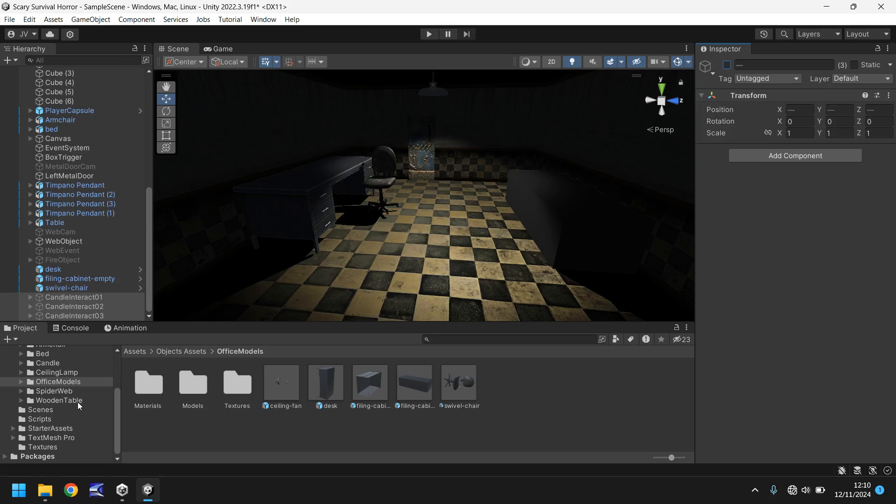
Create a C# script named CandleRandom in Assets/Scripts.
click(38, 419)
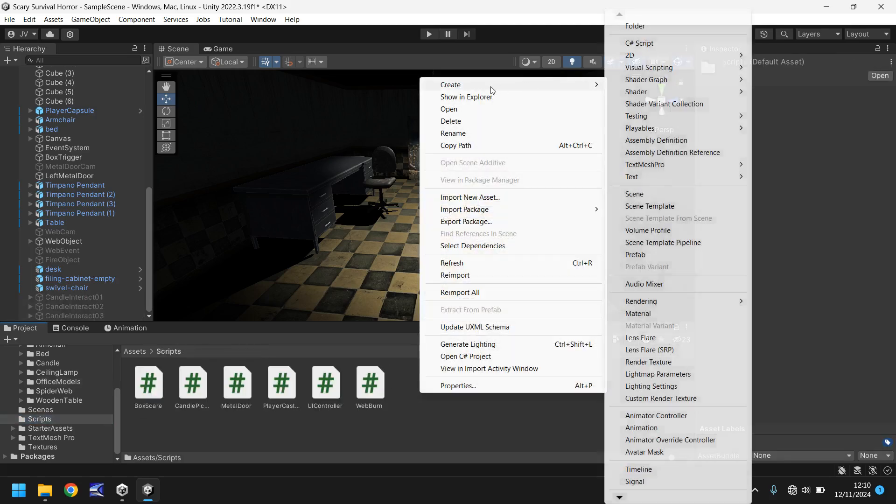
click(638, 43)
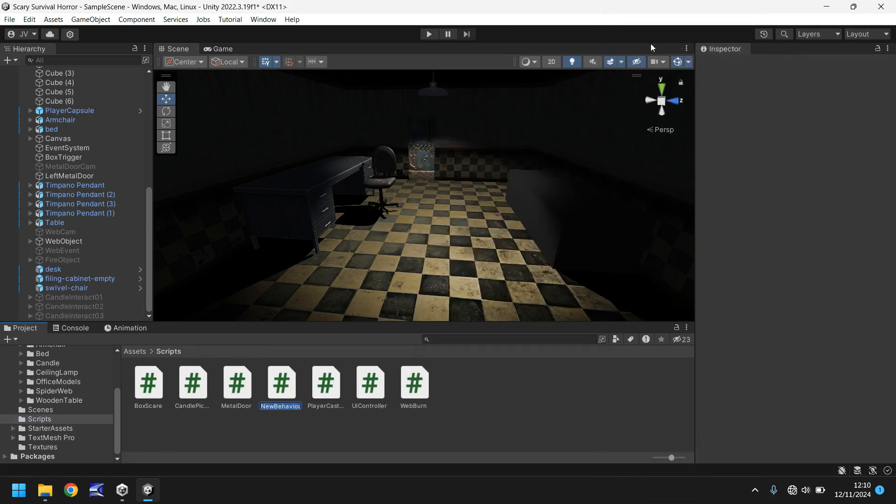
text(Candle)
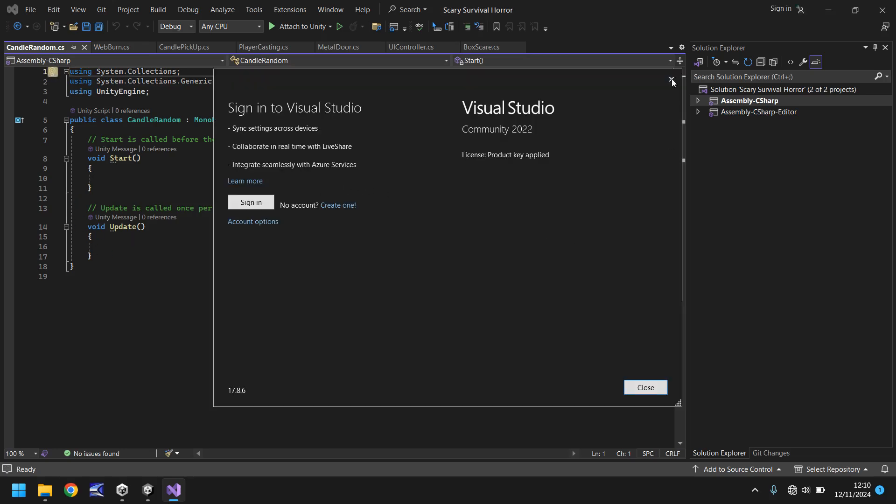
Dismiss the sign-in prompt and delete the empty Update method from CandleRandom.cs.
click(672, 79)
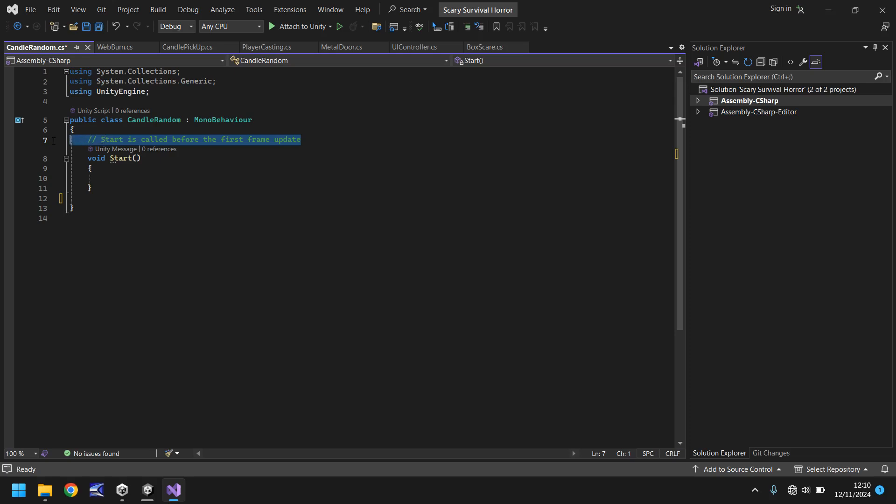
text(#)
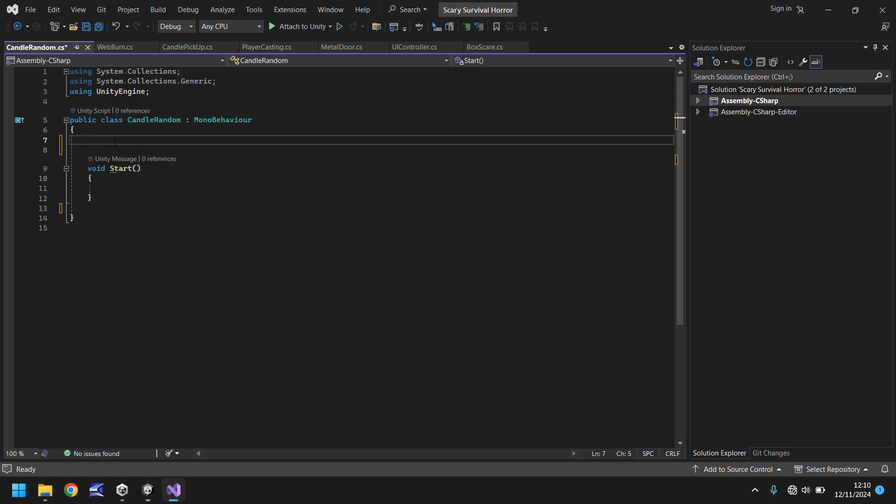
Declare serialized fields for candleLocation and the candle1, candle2 and candle3 GameObjects.
text([])
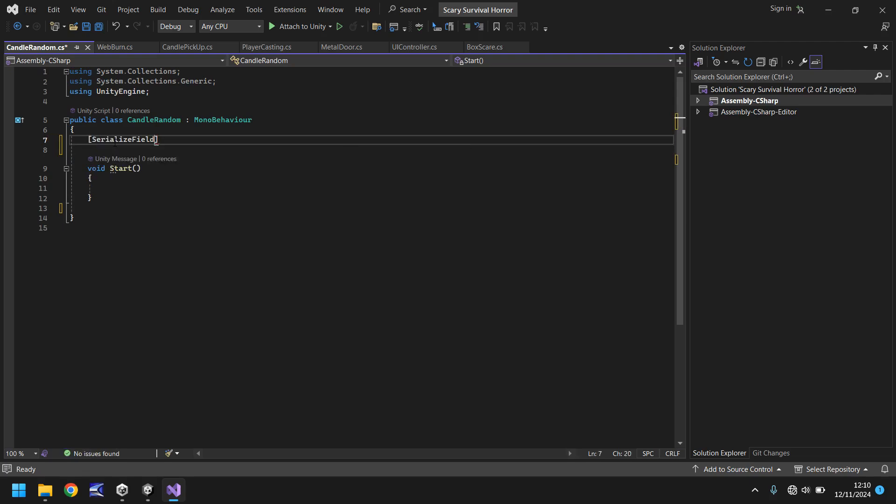
text(private CandleRandom m_Random;)
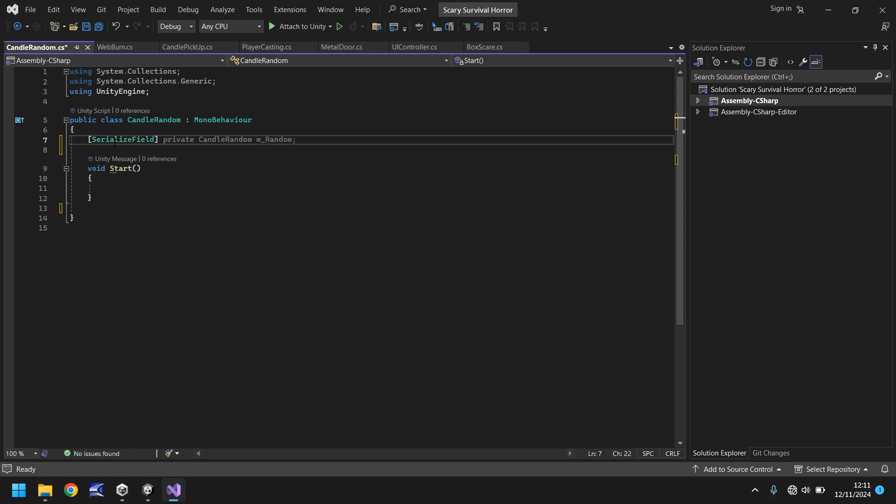
text(candleLocation;)
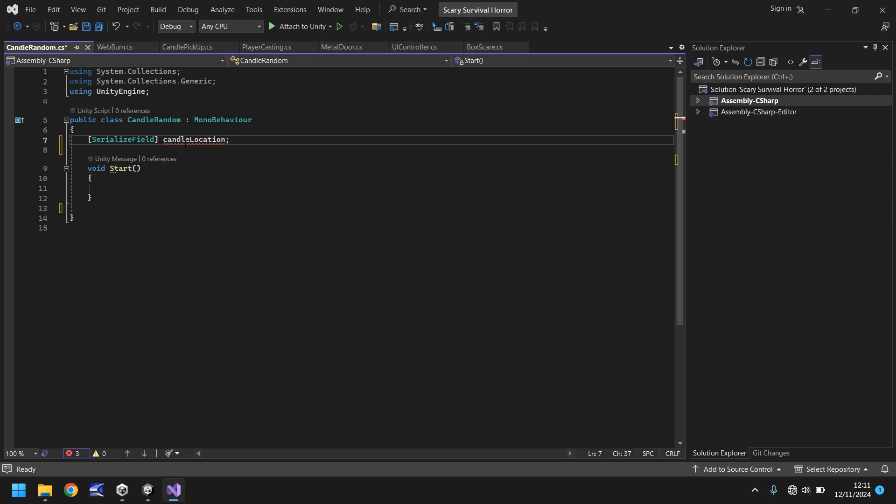
text(int)
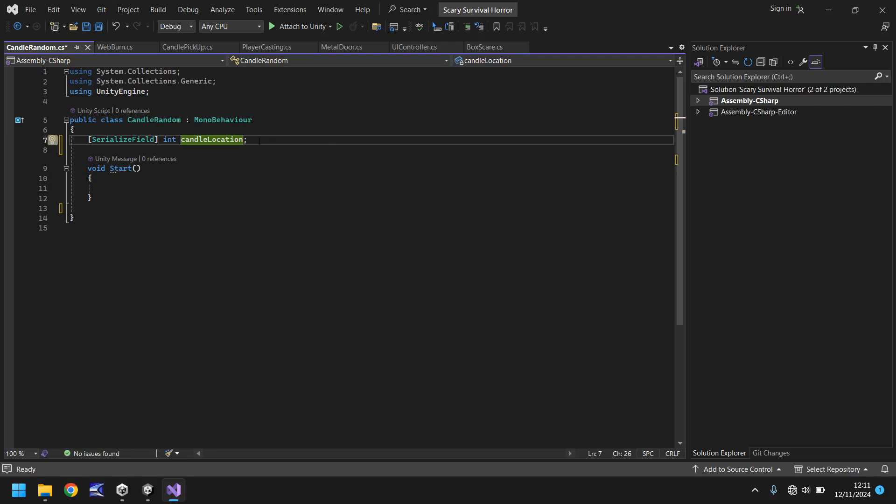
key(enter)
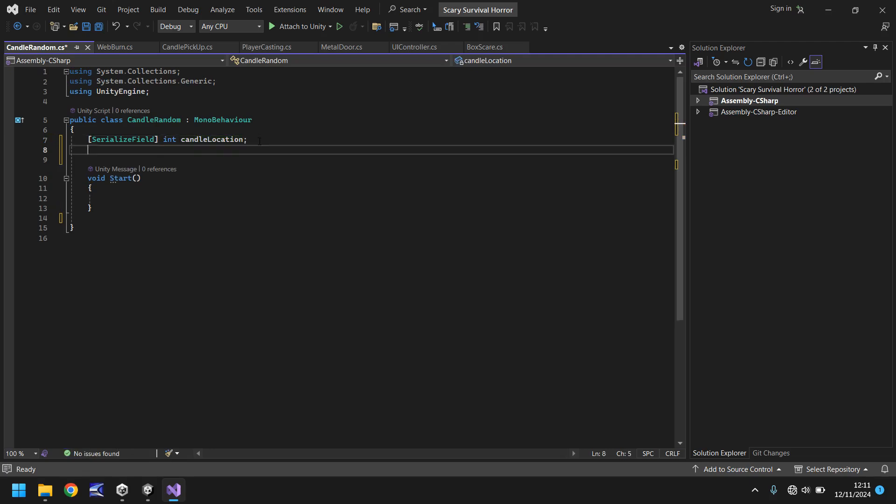
text([SerializeField])
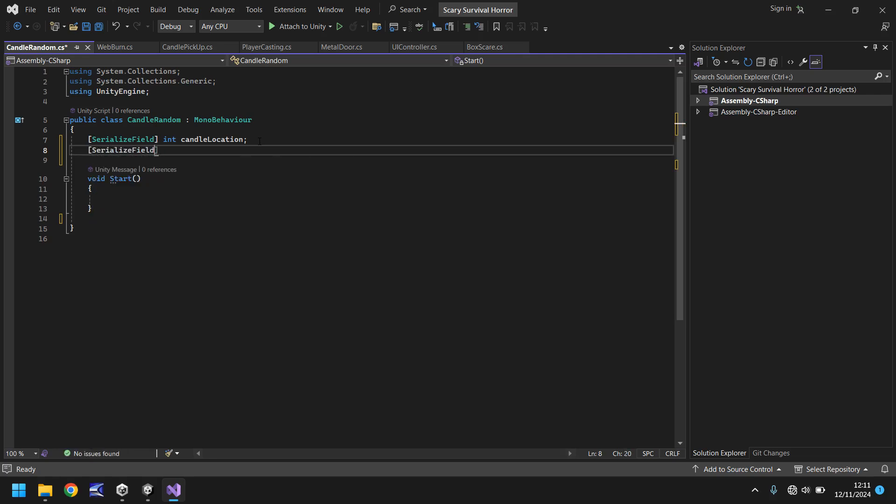
text(float candleLength;)
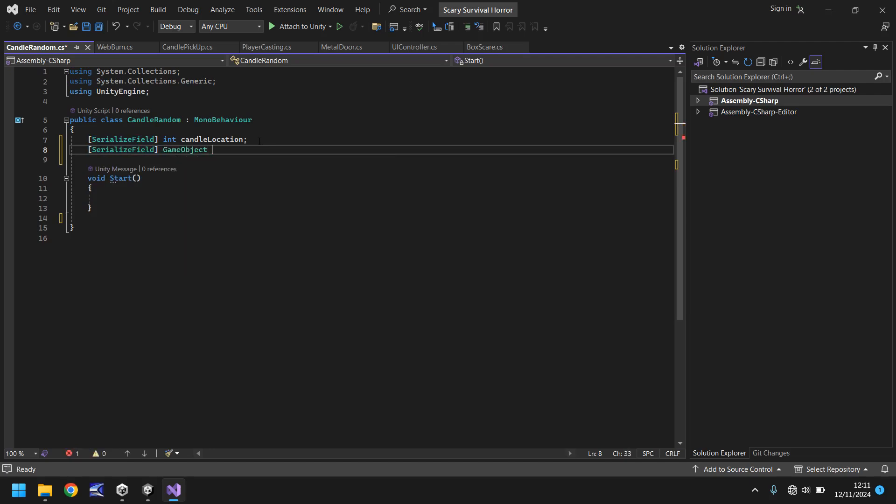
text(candle1;)
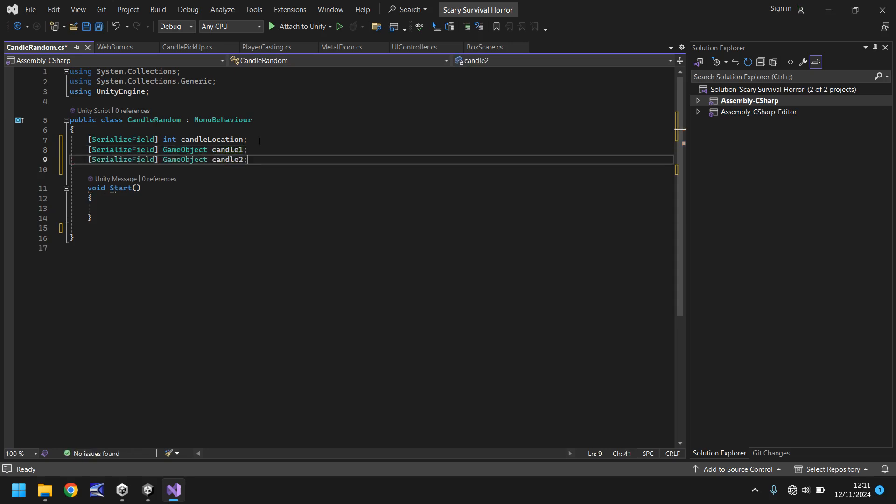
text([SerializeField] GameObject candle3;)
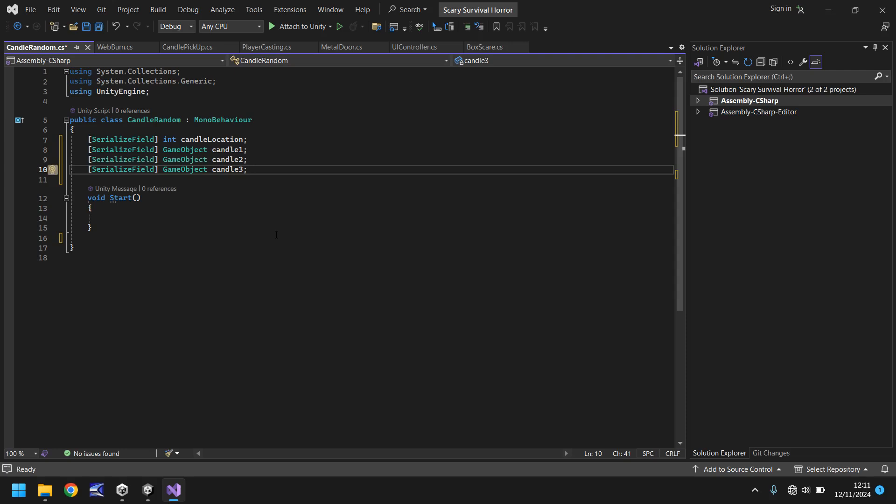
mouse_move(196, 214)
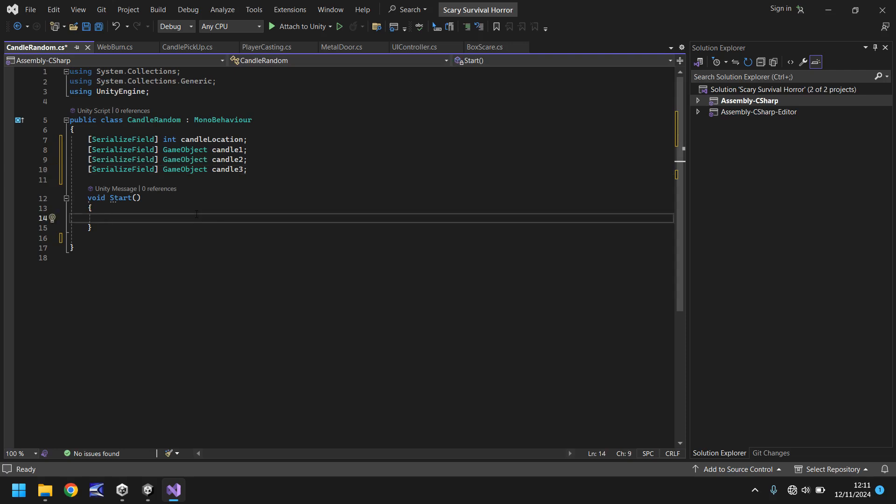
In Start, assign candleLocation = Random.Range(1, 4); and begin a new line.
click(105, 217)
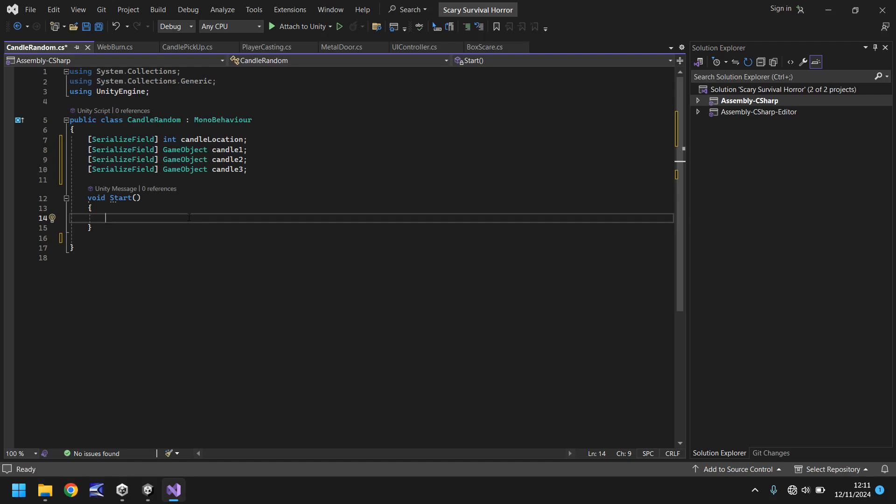
text(candleLocation)
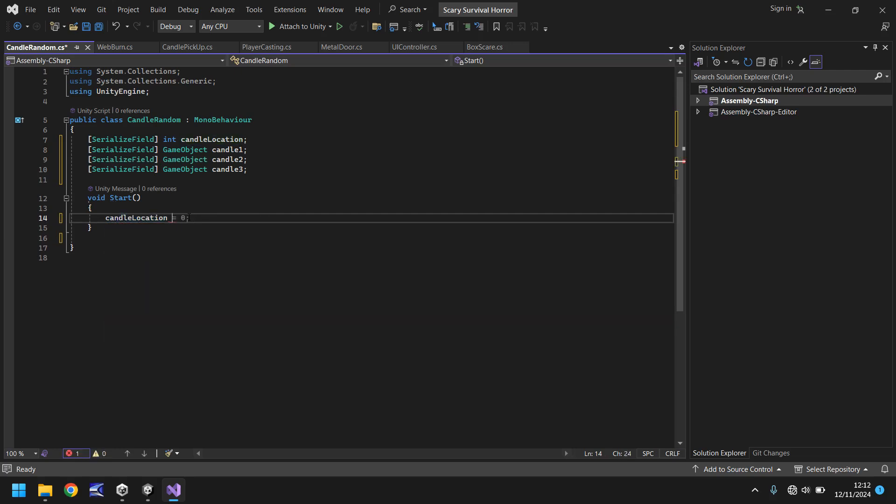
text(Ran)
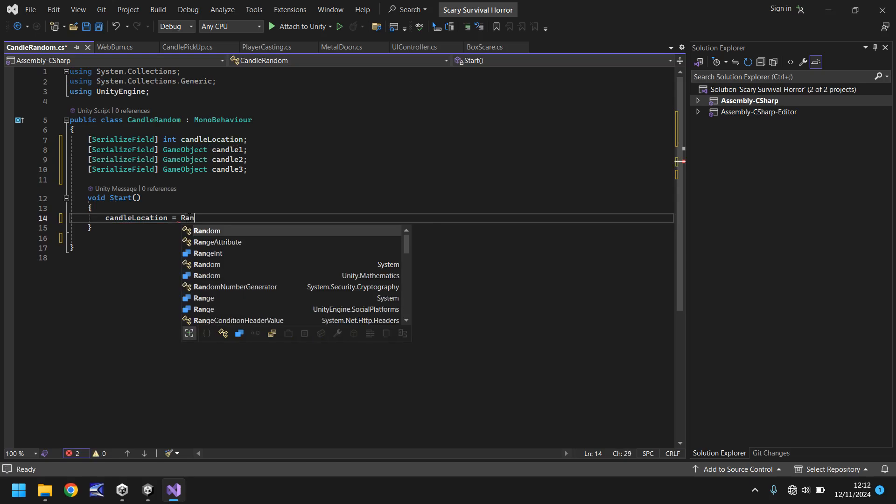
text(d)
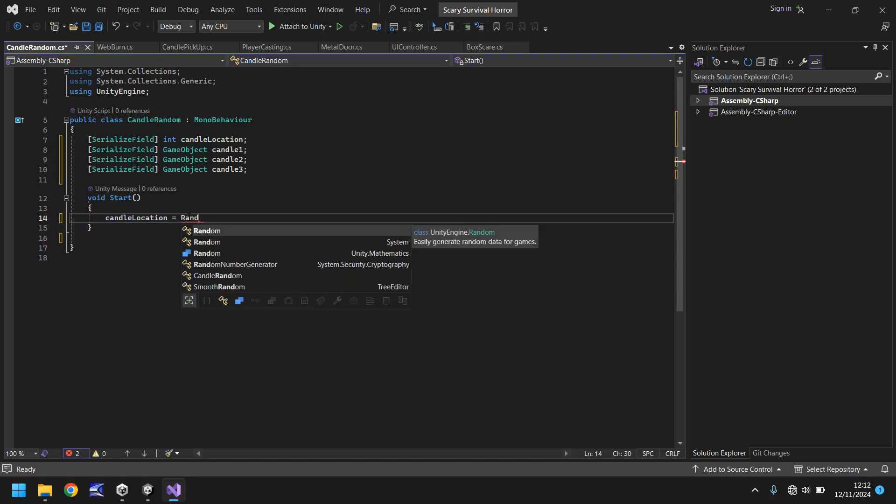
text(.Range()
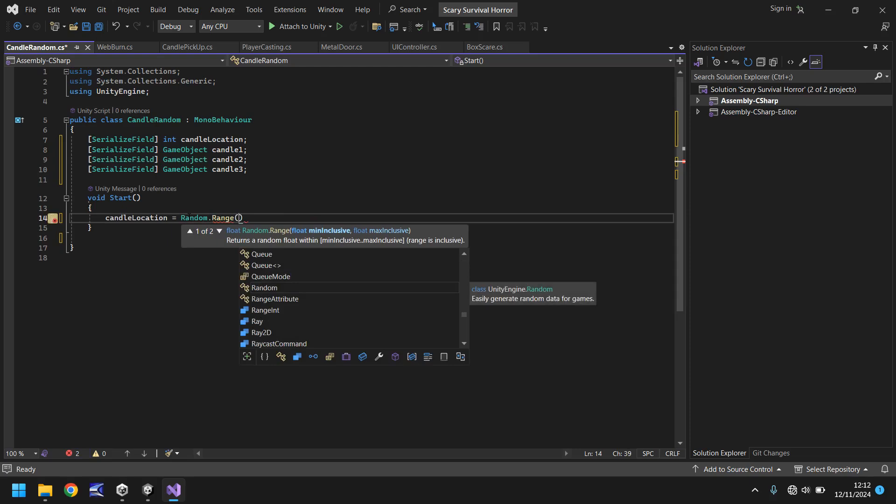
text(1)
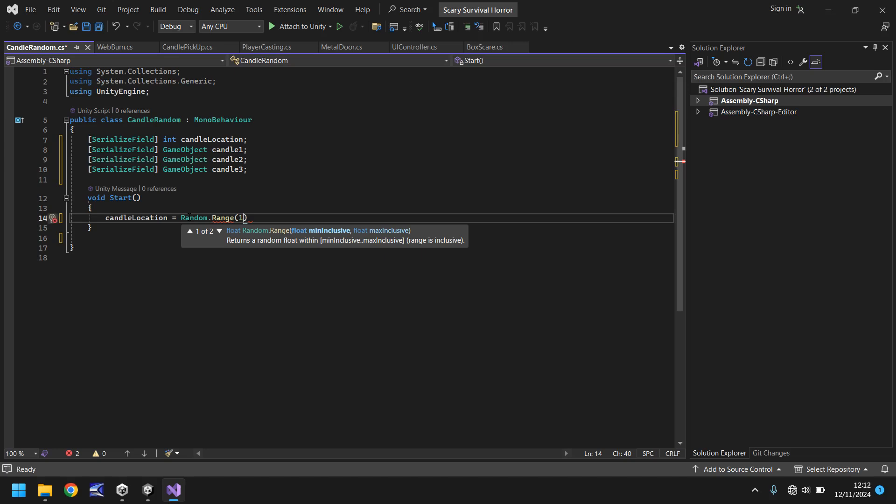
text(, 4)
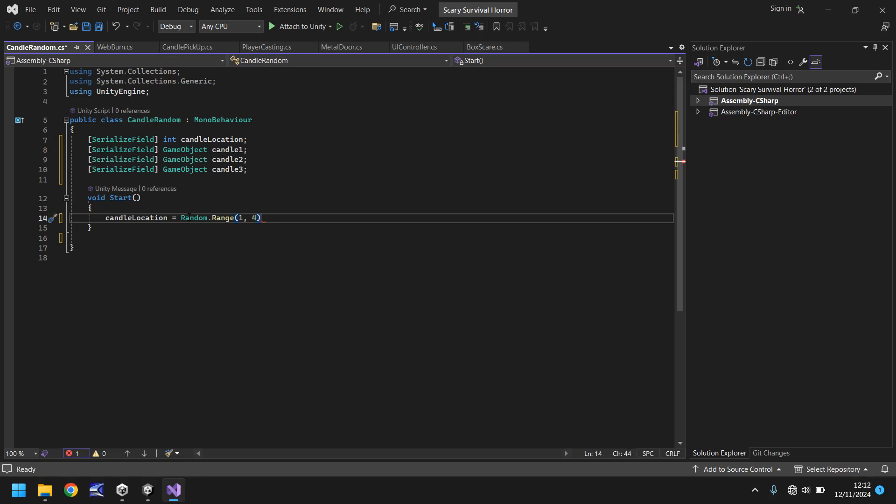
text(;)
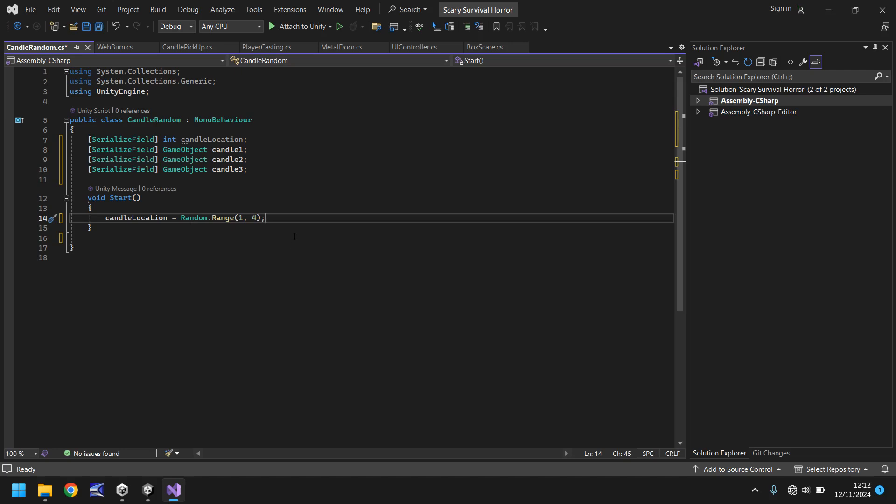
key(enter)
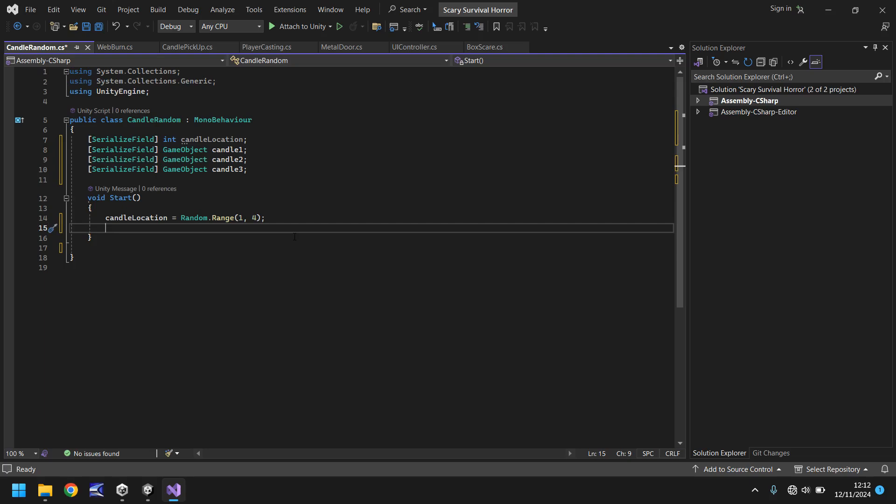
Add an if block activating candle1 when candleLocation equals 1.
text(if (candleLocation == 0))
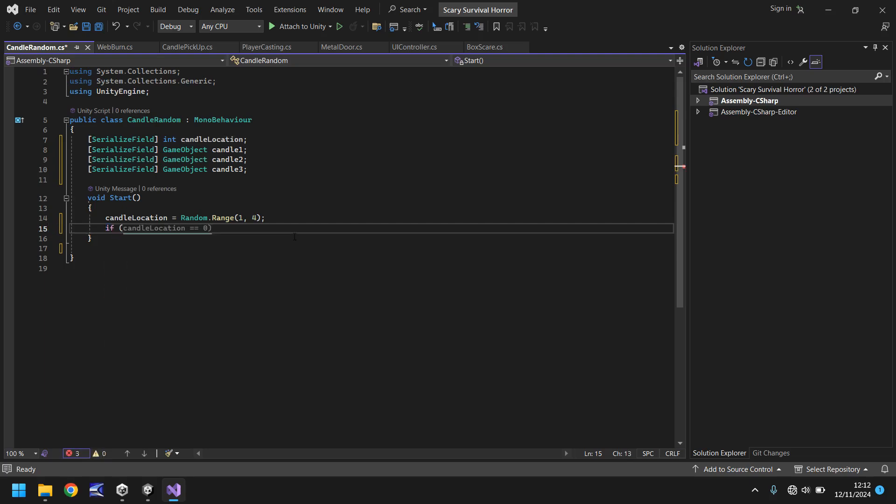
text(candle)
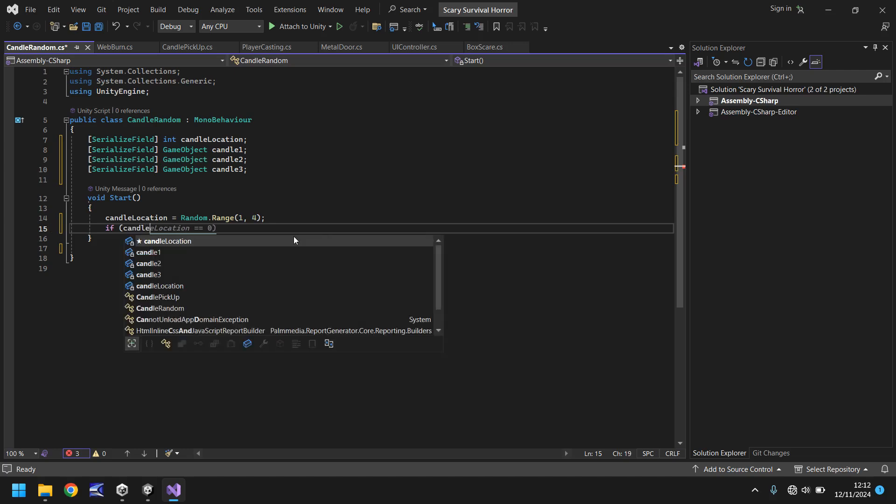
key(tab)
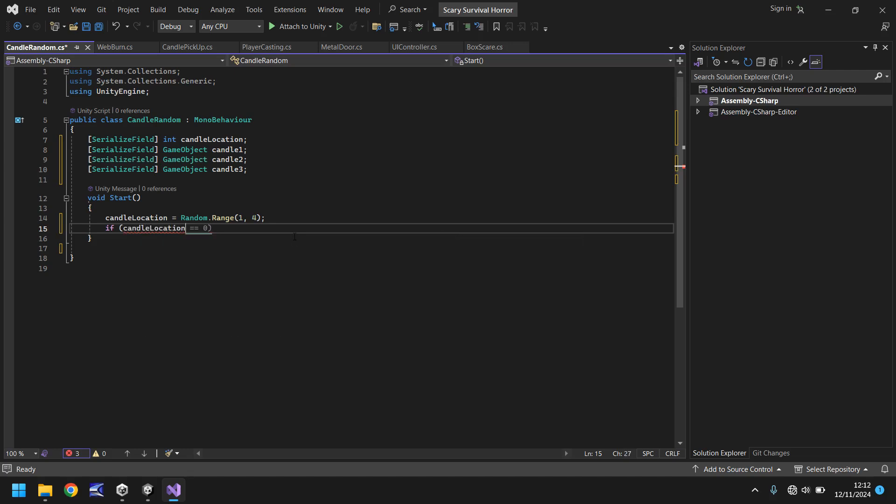
text(1))
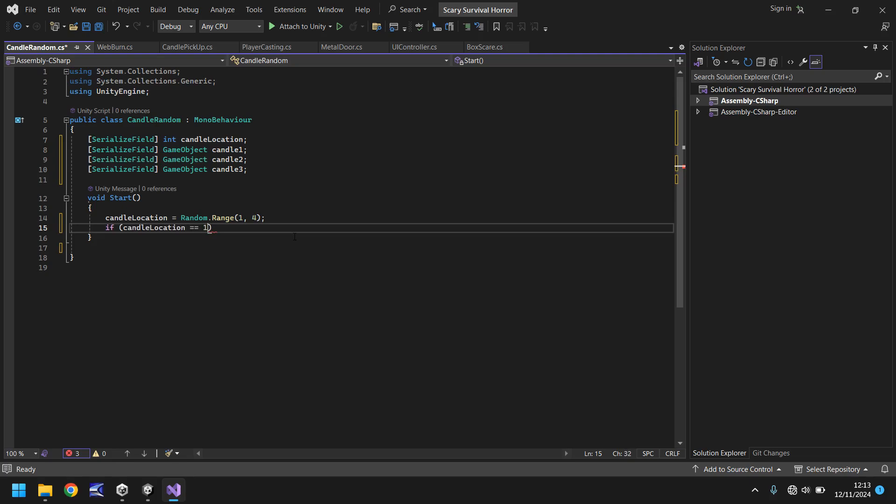
text({ })
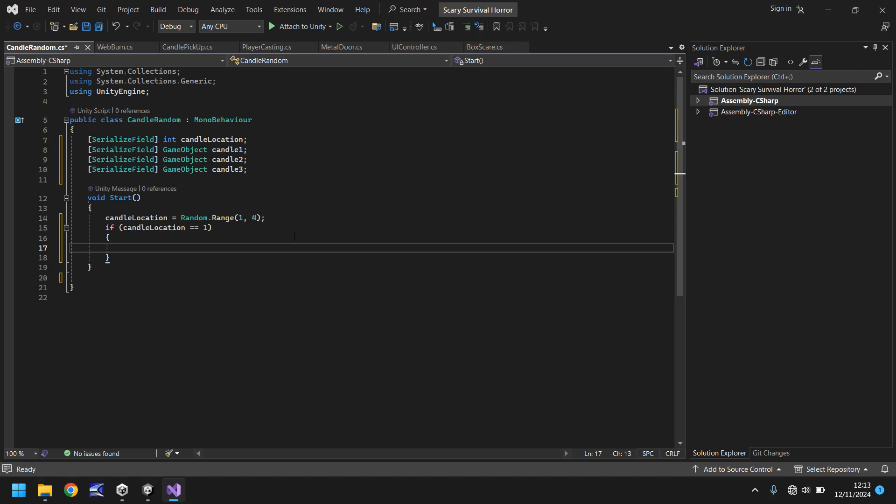
text(candle1.)
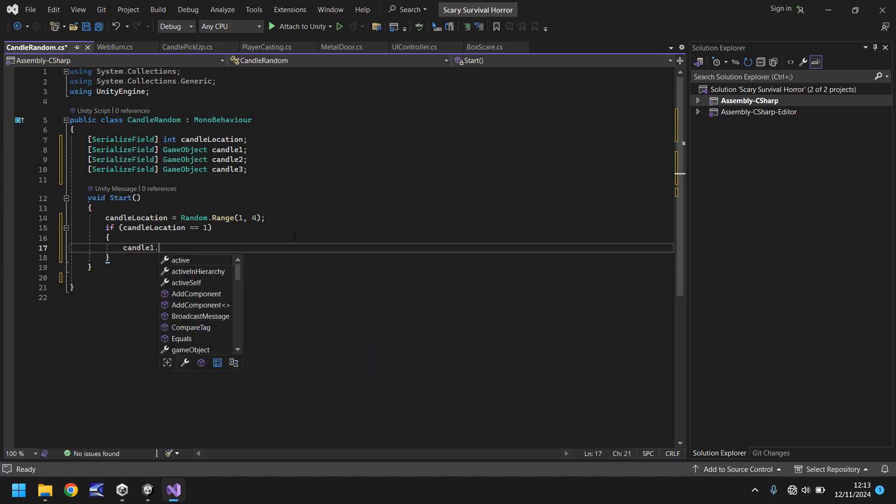
text(SetActive(true);)
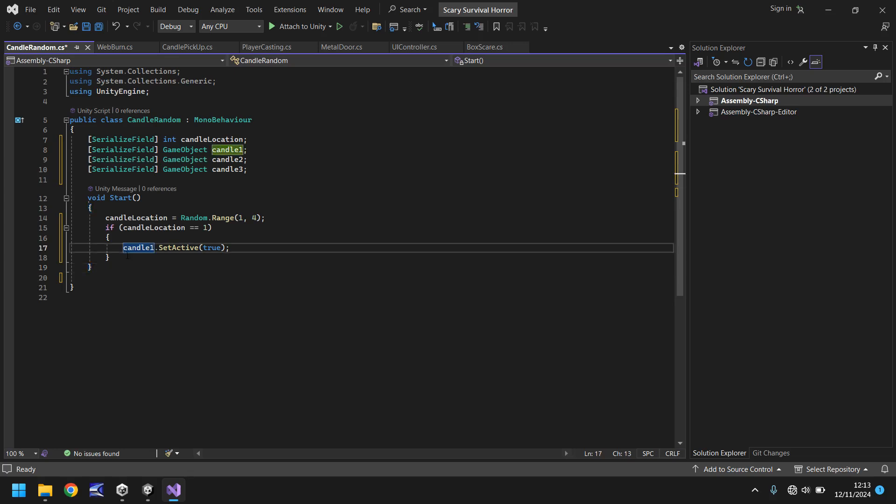
Add a second if block activating candle2 when candleLocation equals 2, and select it.
text(if(candleLocation == 2)
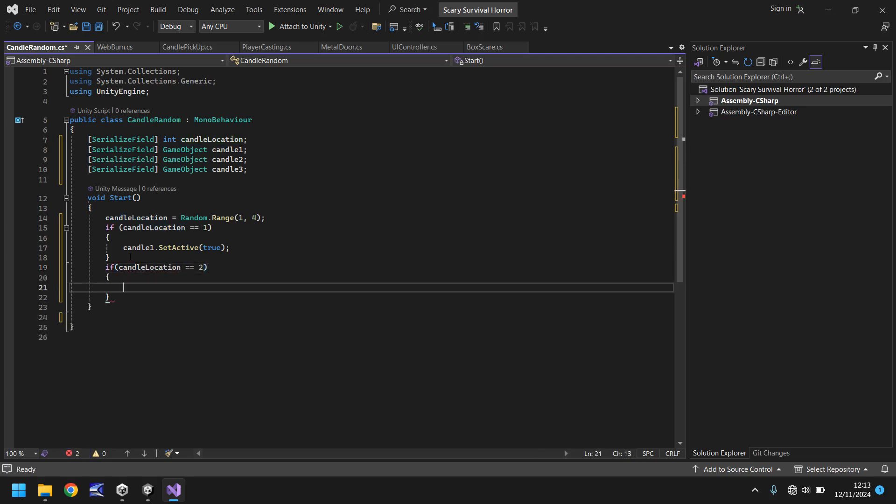
text(candle2.SetActive(true);)
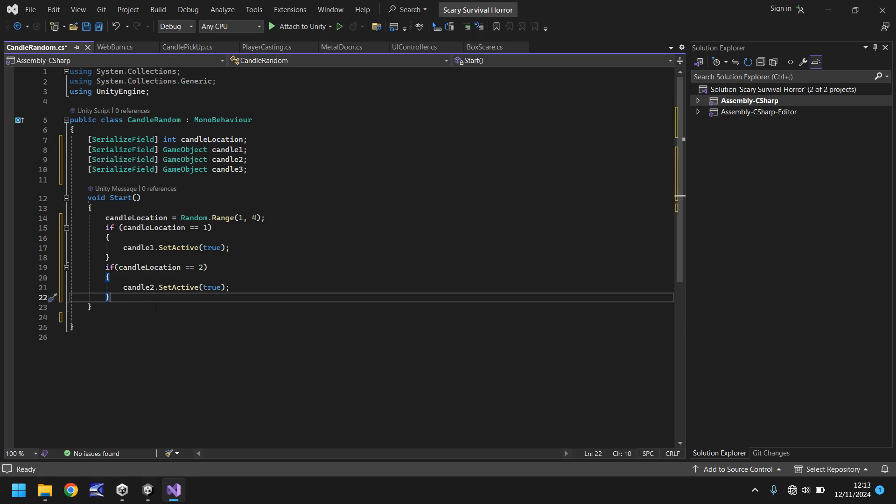
drag(108, 297, 97, 267)
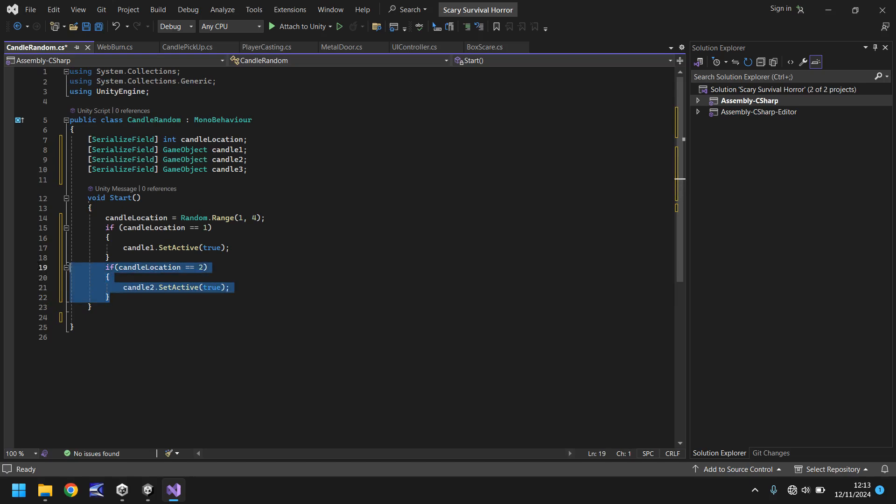
Paste a third if block for candleLocation == 3 with candle3, save, and return to Unity.
click(110, 297)
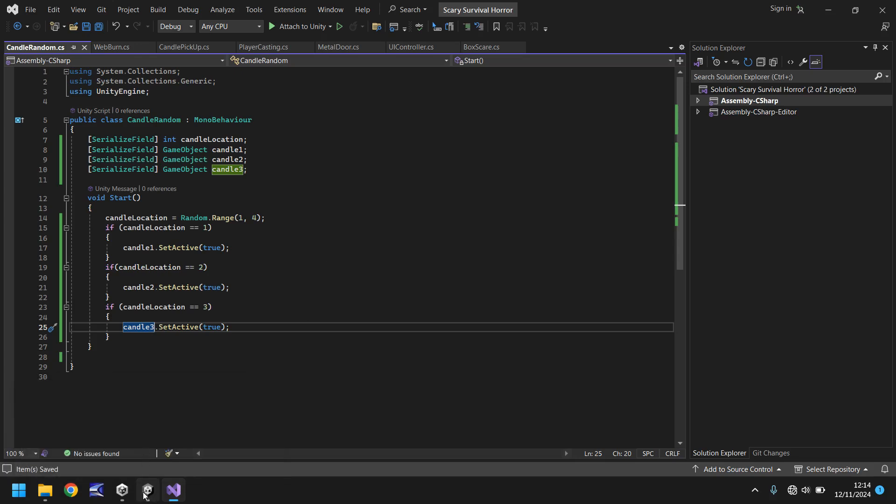
click(147, 490)
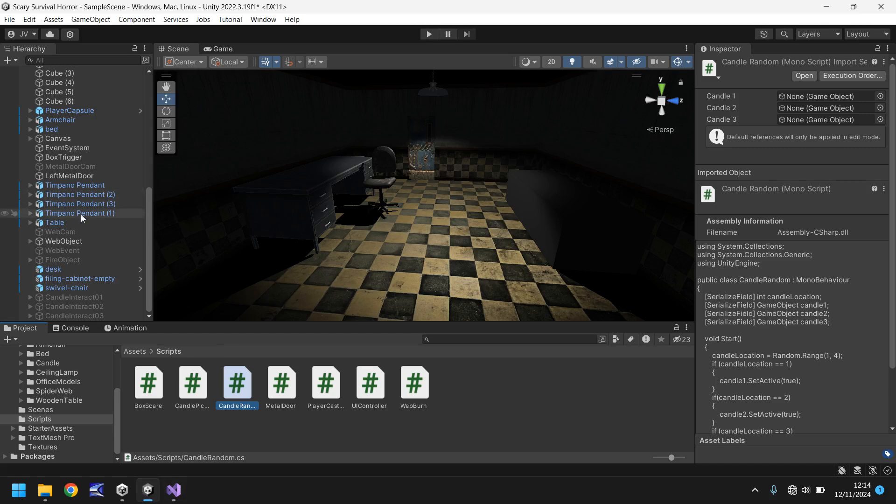
Assign CandleInteract01, 02 and 03 to LevelControl's Candle 1, 2 and 3 slots.
click(80, 194)
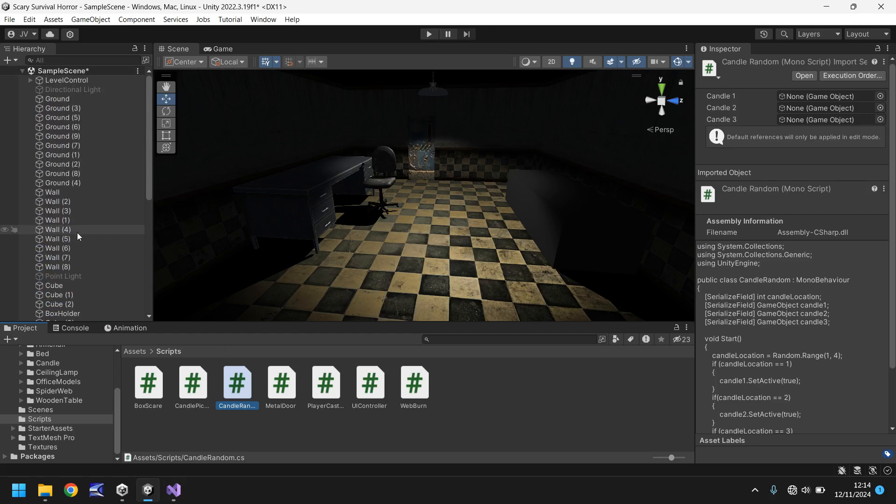
click(66, 80)
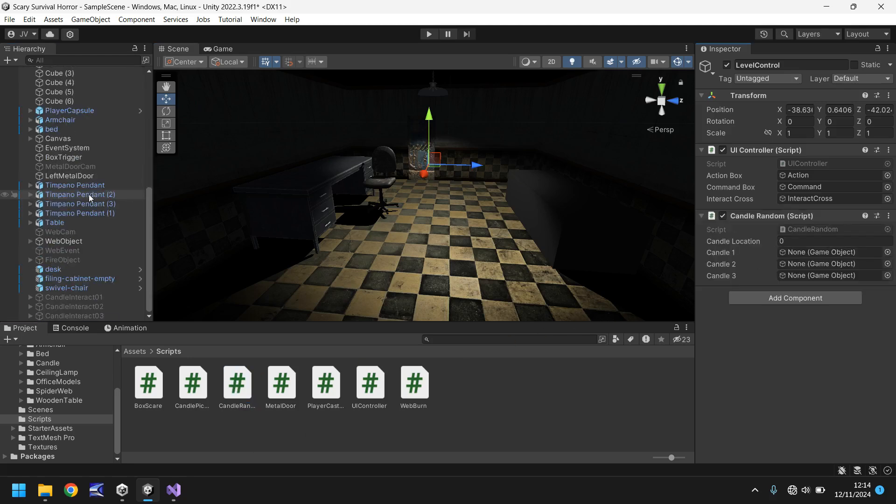
click(832, 252)
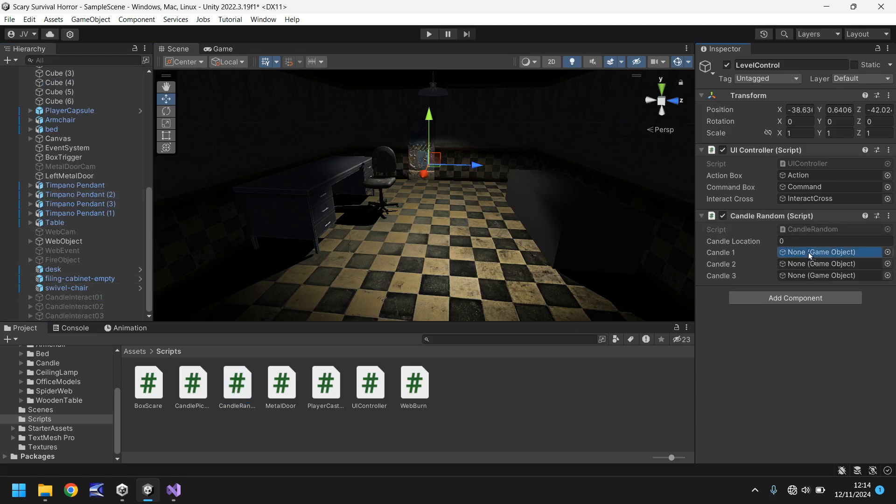
click(832, 263)
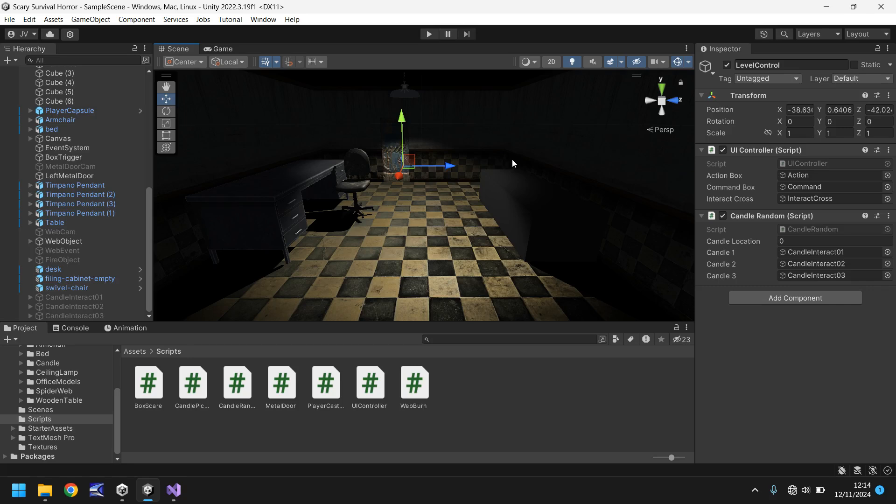
Play-test the scene, observing Candle Location 2 with only the second candle shown, then stop.
click(428, 33)
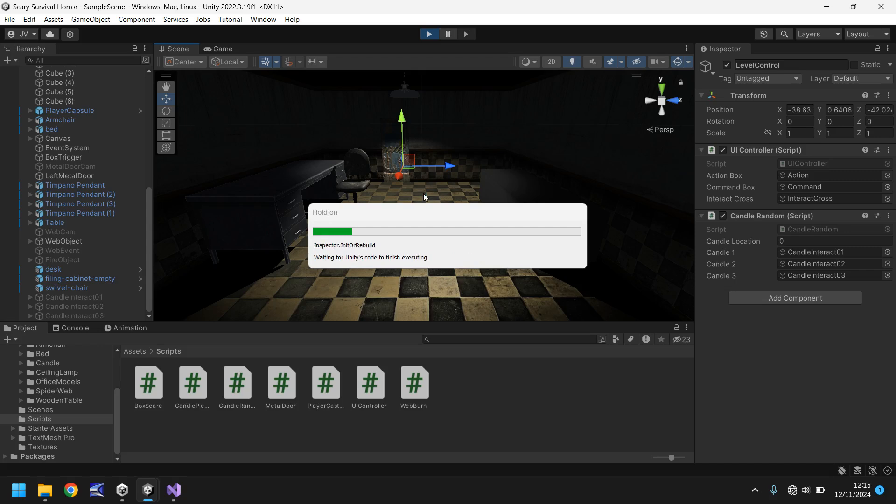
click(222, 49)
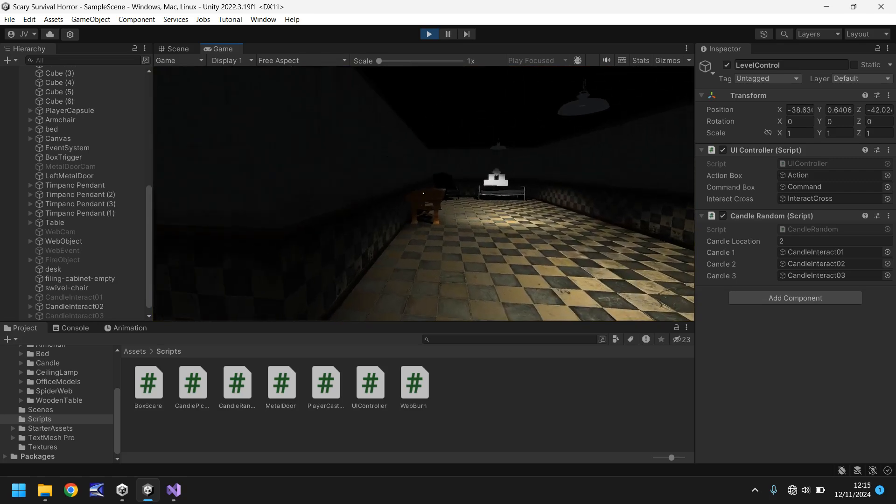
click(177, 48)
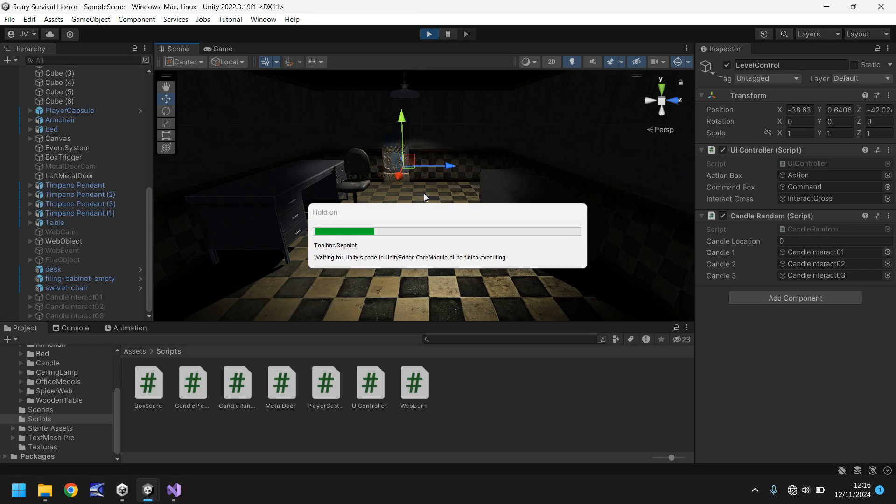
Play-test again, observing Candle Location 1 lighting the table candle, then stop.
click(222, 48)
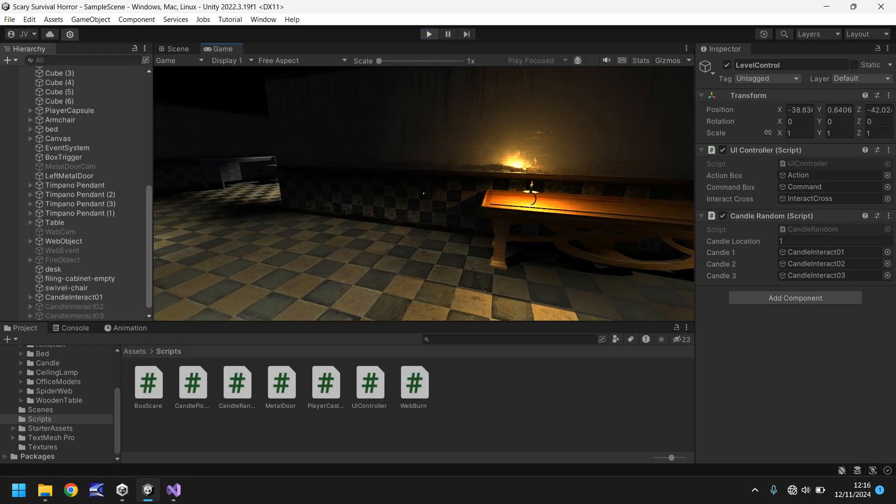
click(177, 49)
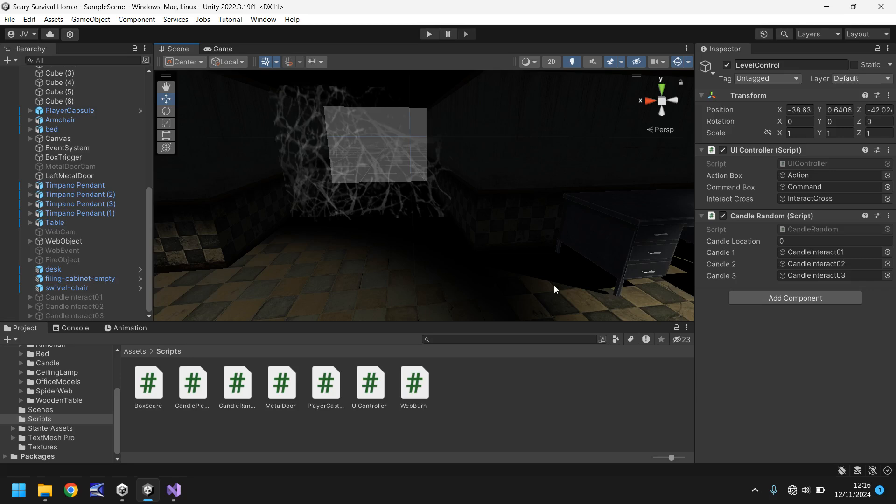
mouse_move(552, 264)
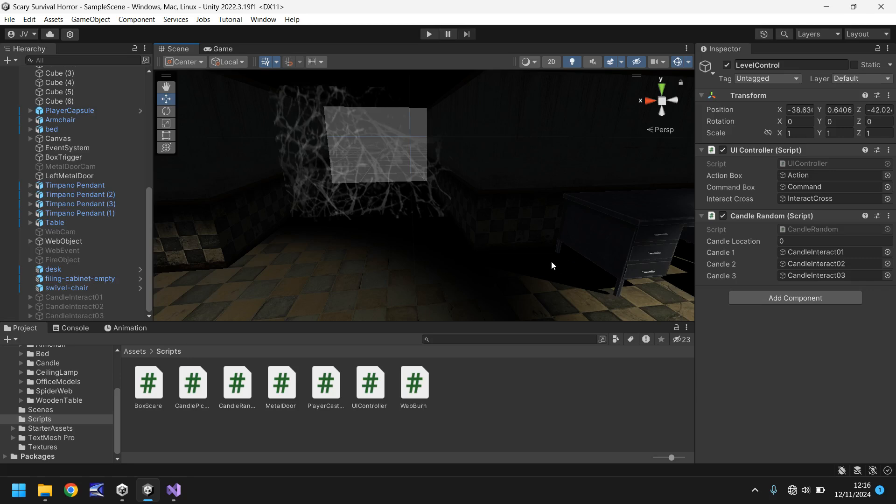